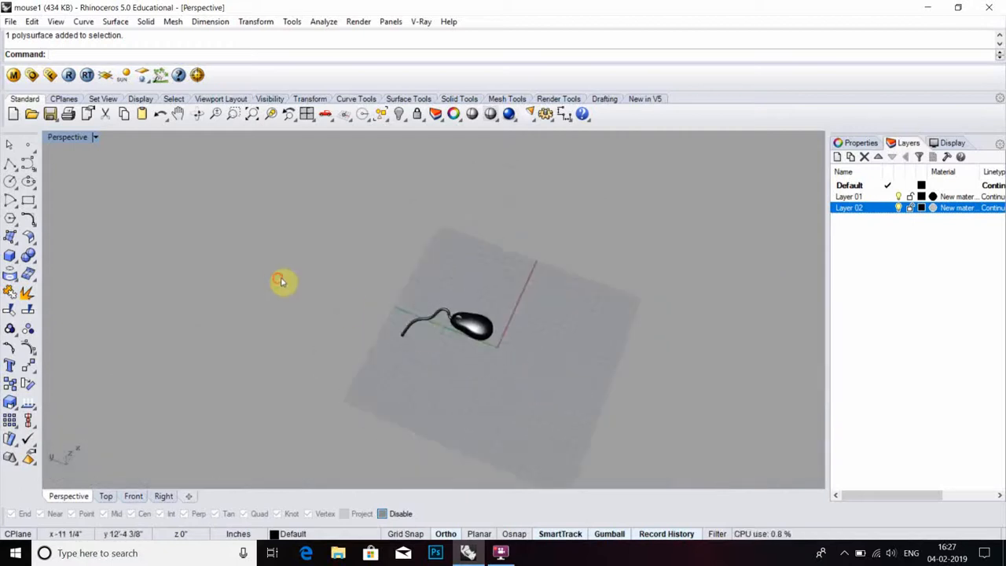
Delete the existing mouse model and maximize the Top viewport
{"action": "key", "text": "Delete"}
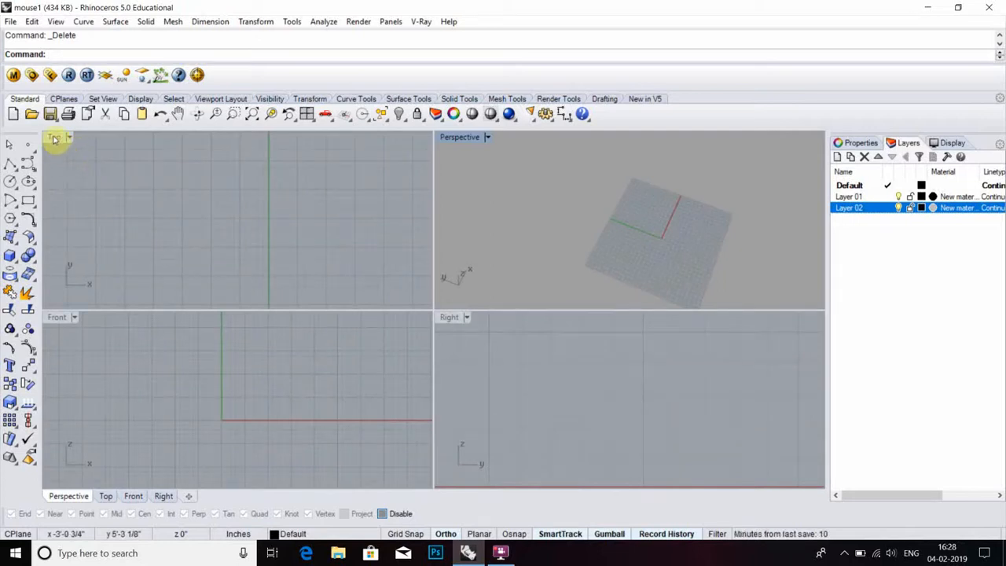
{"action": "left_click", "coordinate": [307, 114]}
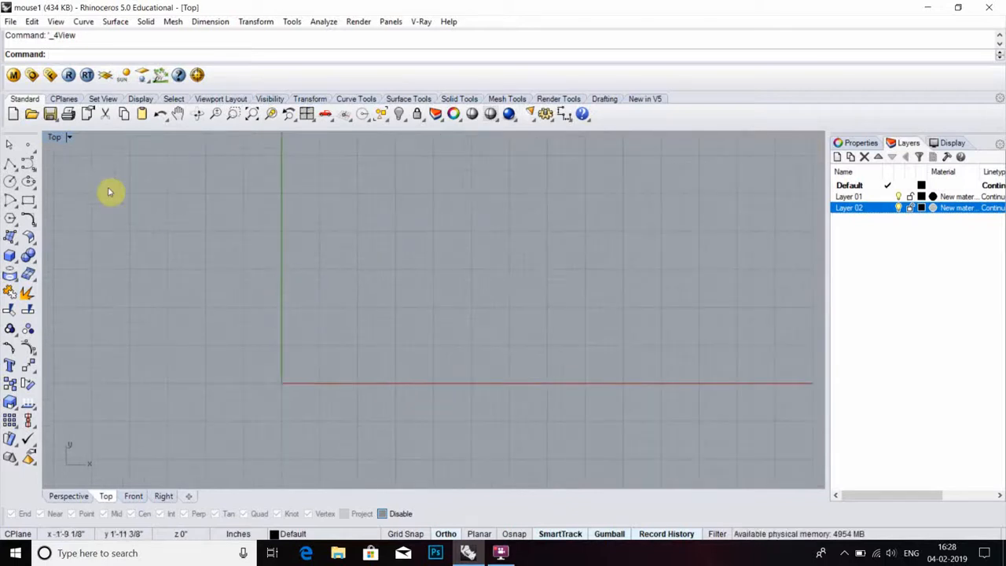
{"action": "mouse_move", "coordinate": [30, 181]}
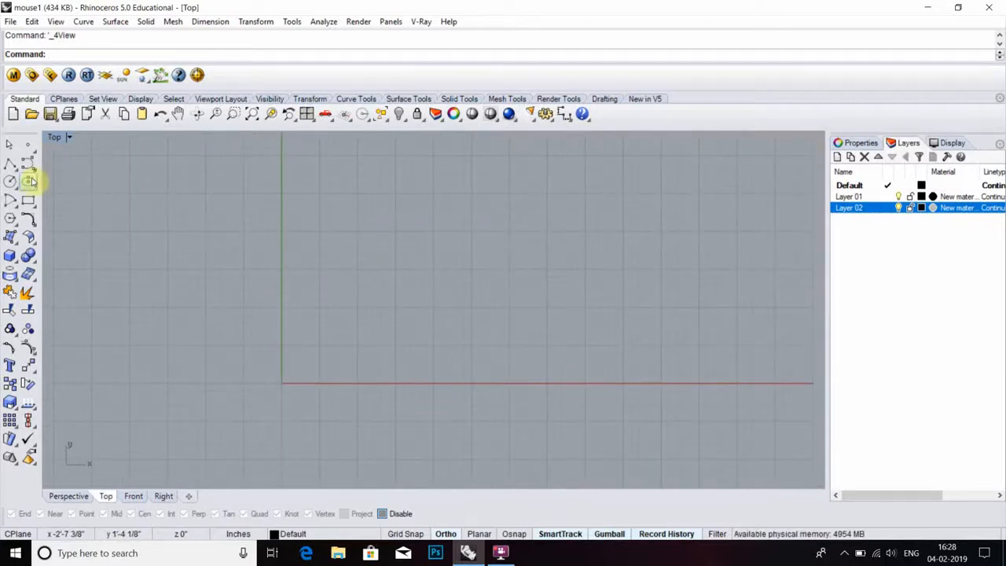
Draw a centre-based ellipse and drag its top control points into a pear shape
{"action": "left_click", "coordinate": [29, 181]}
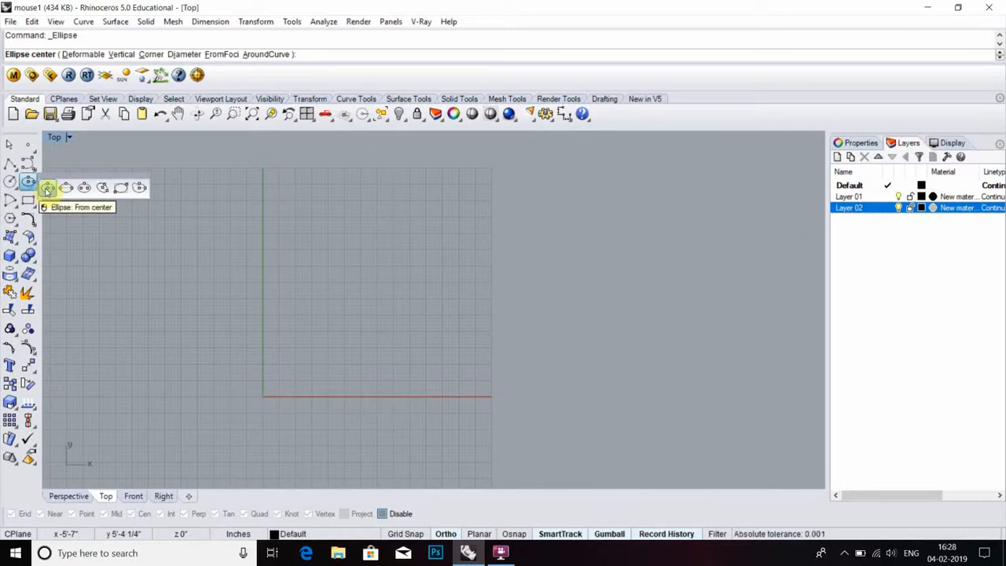
{"action": "left_click", "coordinate": [302, 385]}
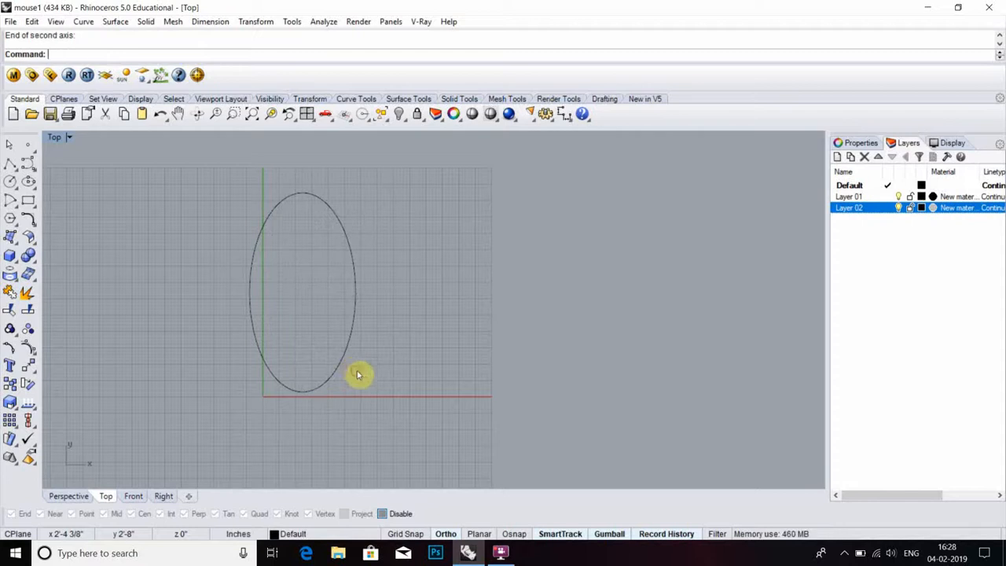
{"action": "mouse_move", "coordinate": [340, 368]}
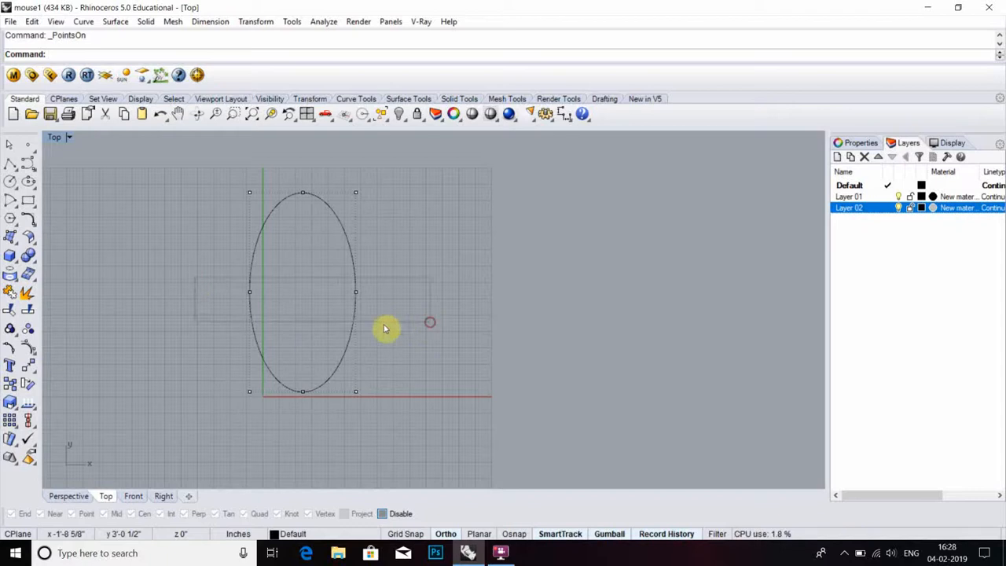
{"action": "left_click", "coordinate": [263, 297]}
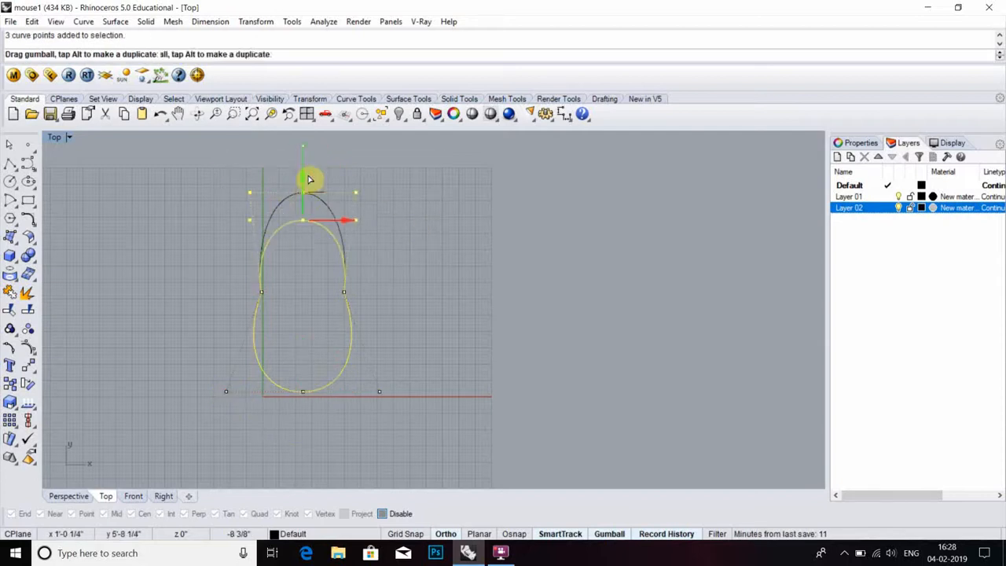
{"action": "left_click_drag", "start_coordinate": [303, 179], "coordinate": [262, 240]}
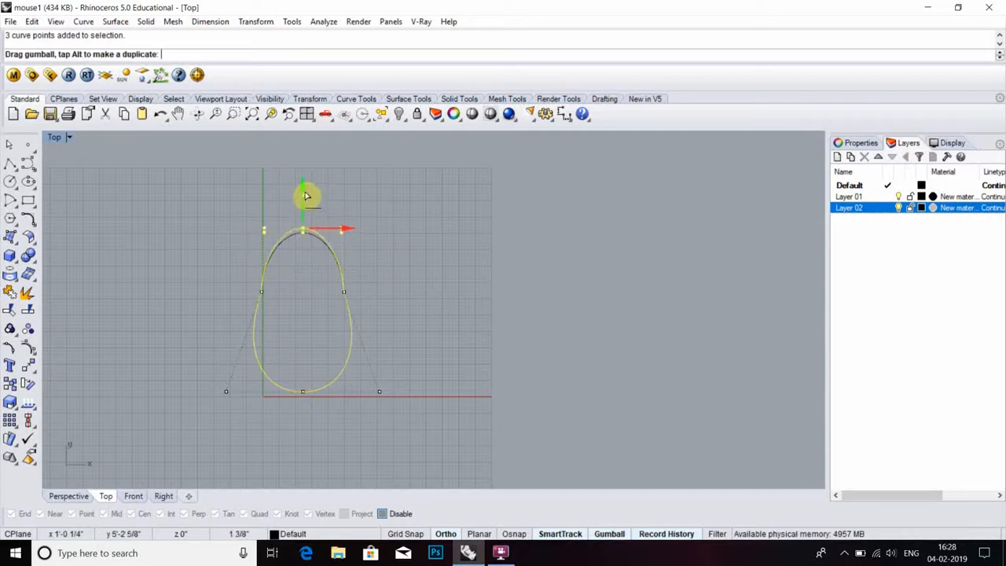
{"action": "left_click_drag", "start_coordinate": [306, 196], "coordinate": [289, 157]}
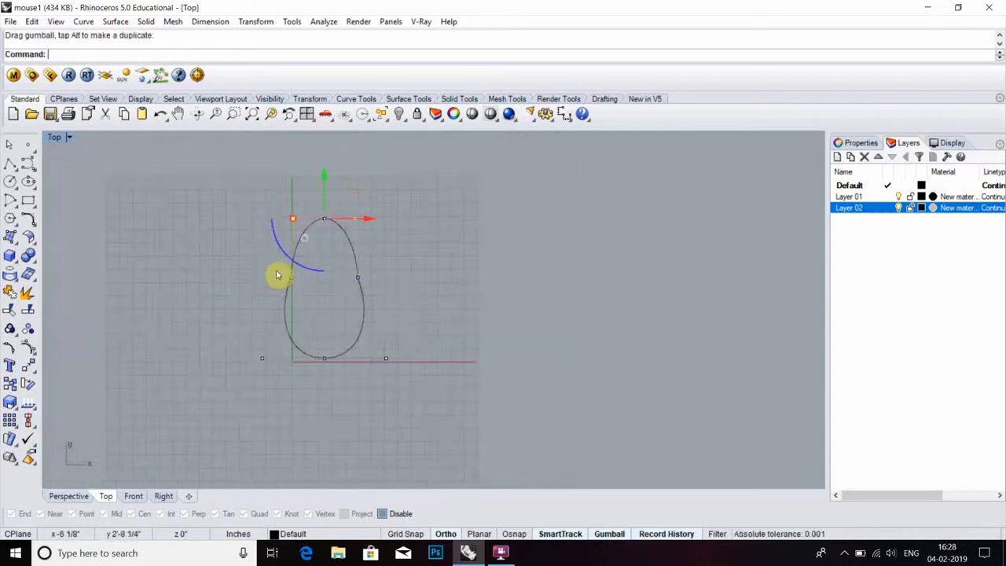
{"action": "left_click", "coordinate": [295, 280]}
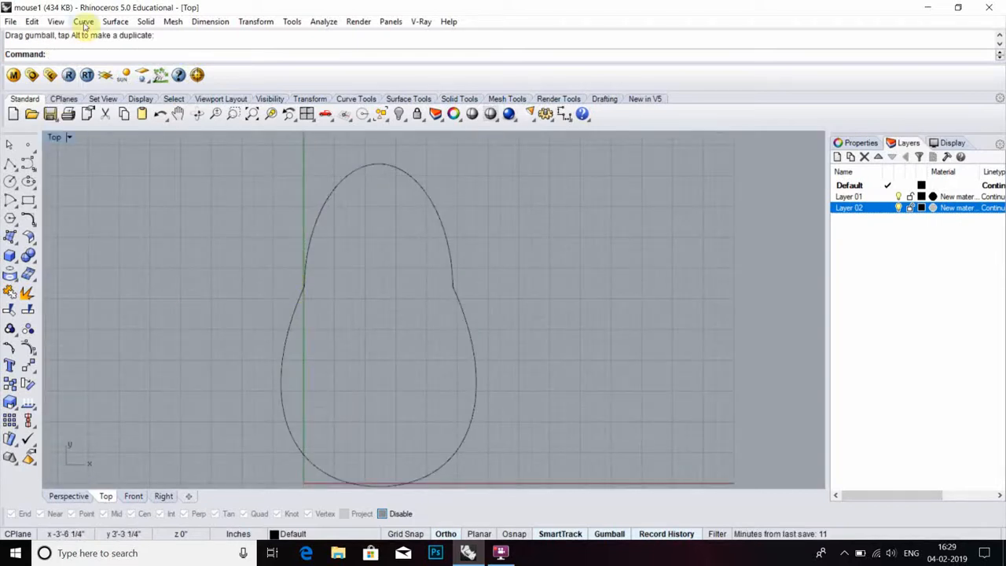
{"action": "left_click", "coordinate": [83, 21]}
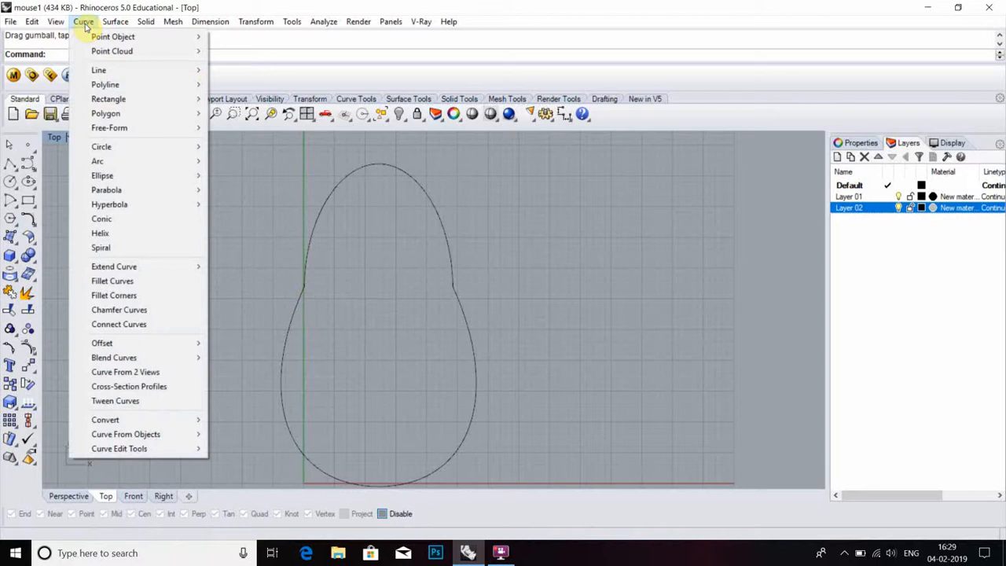
{"action": "left_click", "coordinate": [113, 280]}
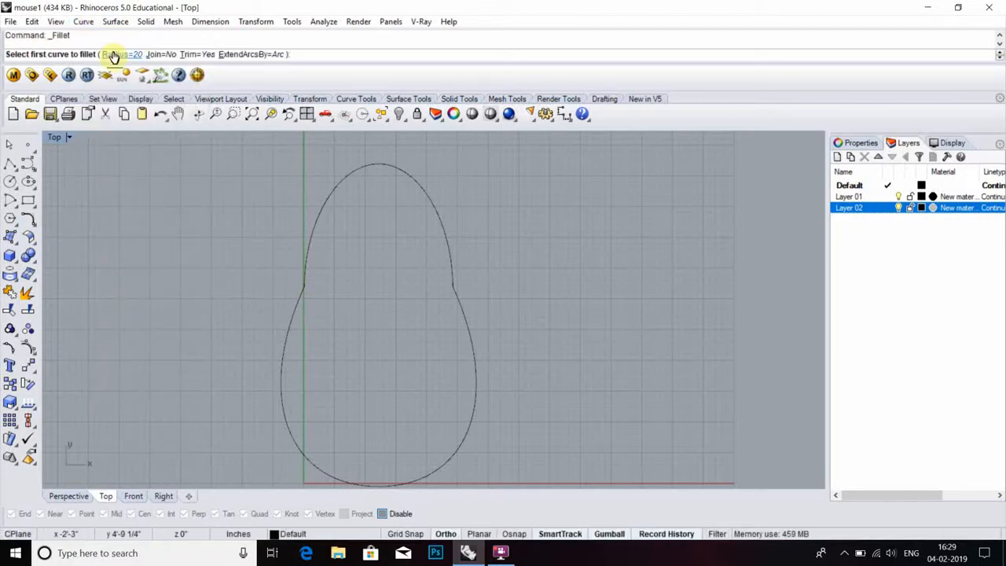
{"action": "left_click", "coordinate": [303, 286]}
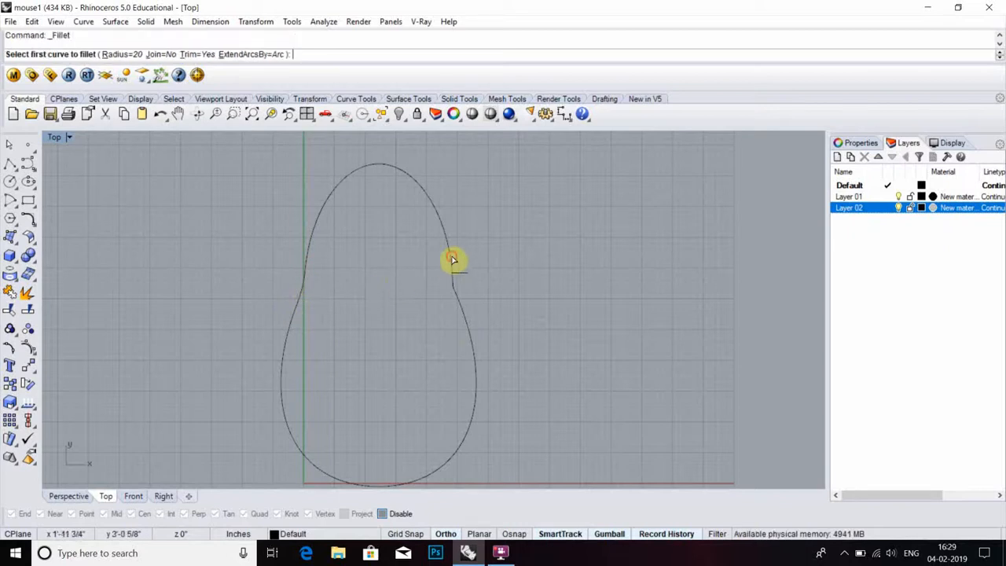
{"action": "left_click", "coordinate": [452, 260]}
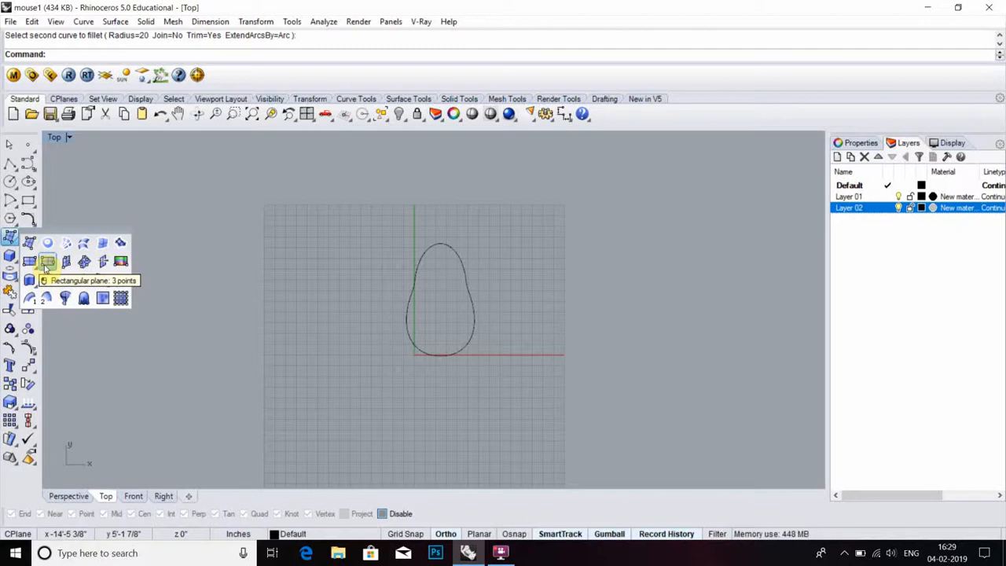
Cover the outline with a 3-point plane, rebuild it to 4x4 points, and select inner points
{"action": "left_click", "coordinate": [46, 261]}
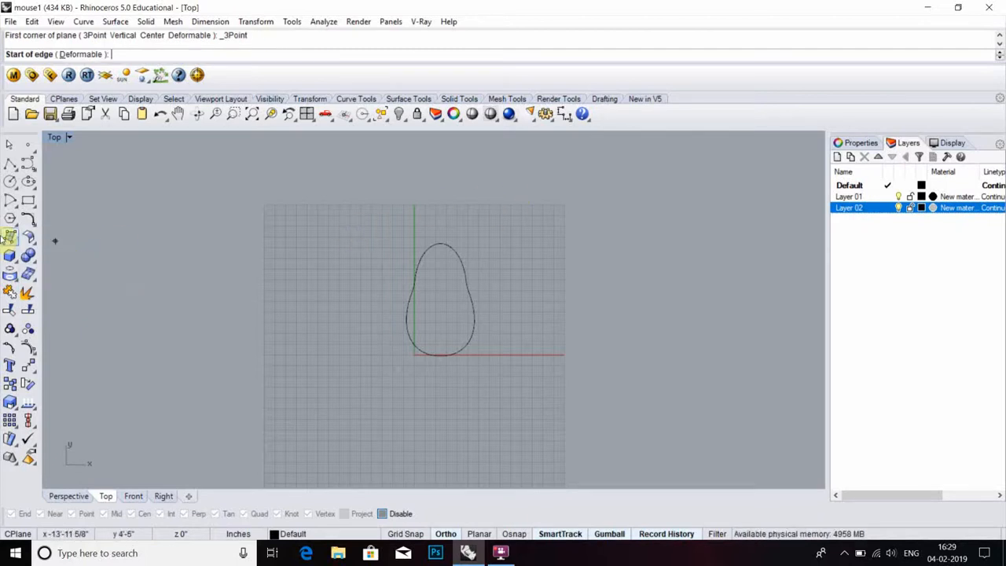
{"action": "left_click", "coordinate": [376, 226]}
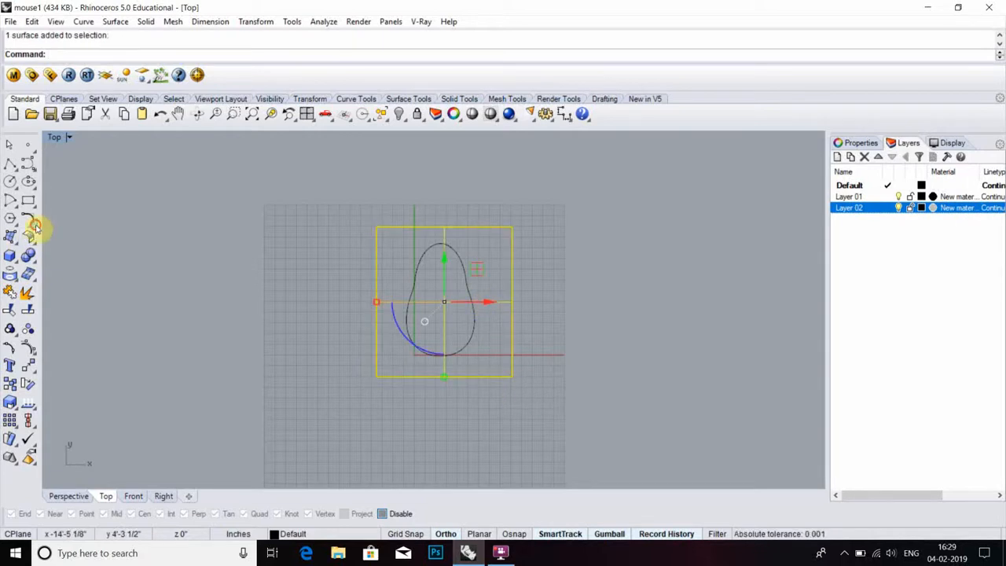
{"action": "left_click", "coordinate": [11, 238]}
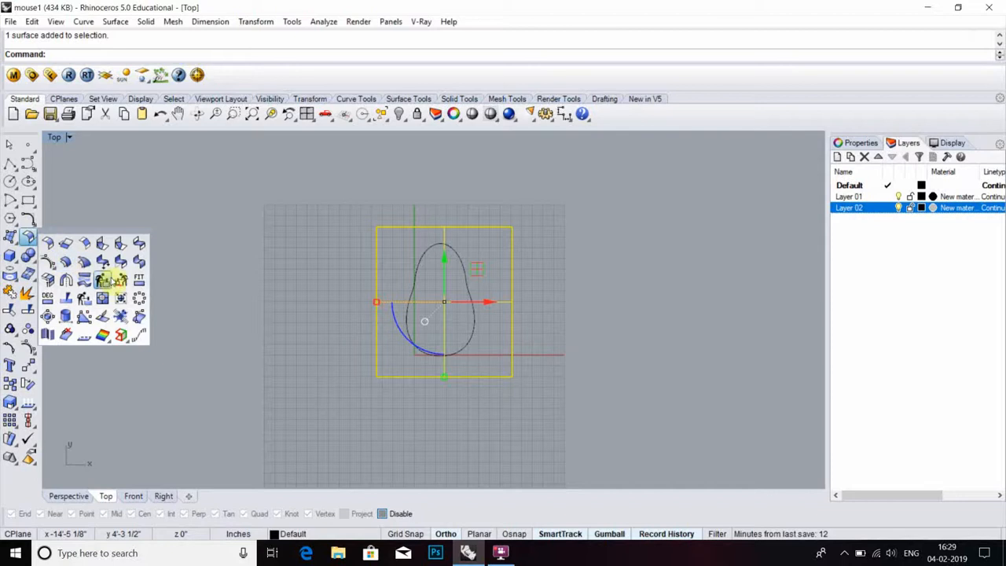
{"action": "left_click", "coordinate": [103, 279]}
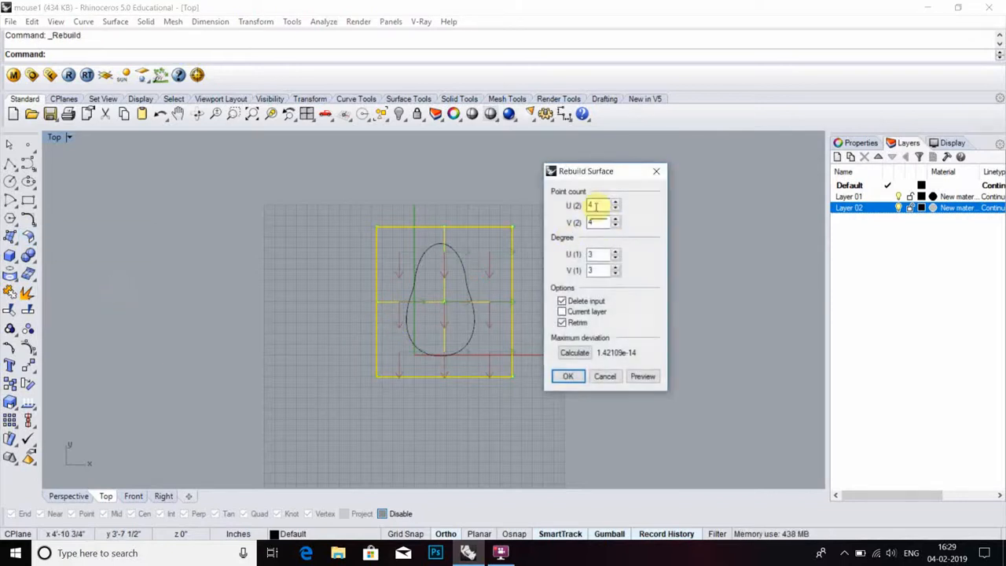
{"action": "left_click", "coordinate": [568, 376]}
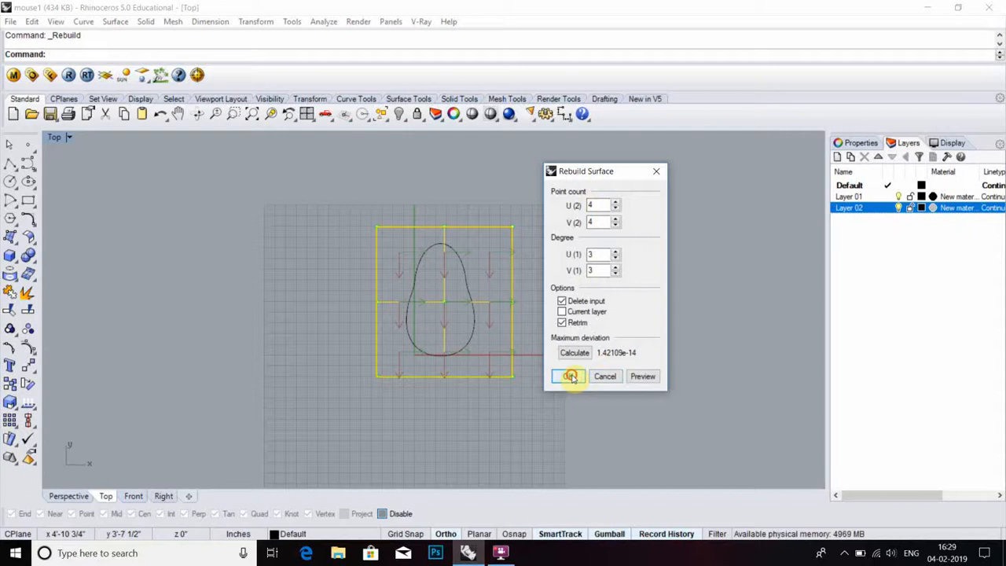
{"action": "left_click", "coordinate": [570, 375]}
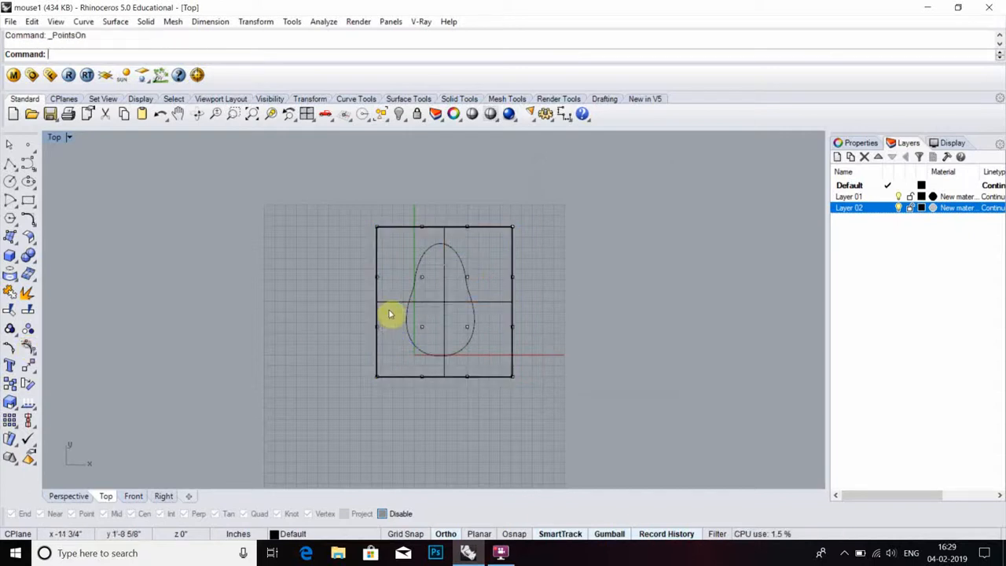
{"action": "left_click", "coordinate": [391, 313]}
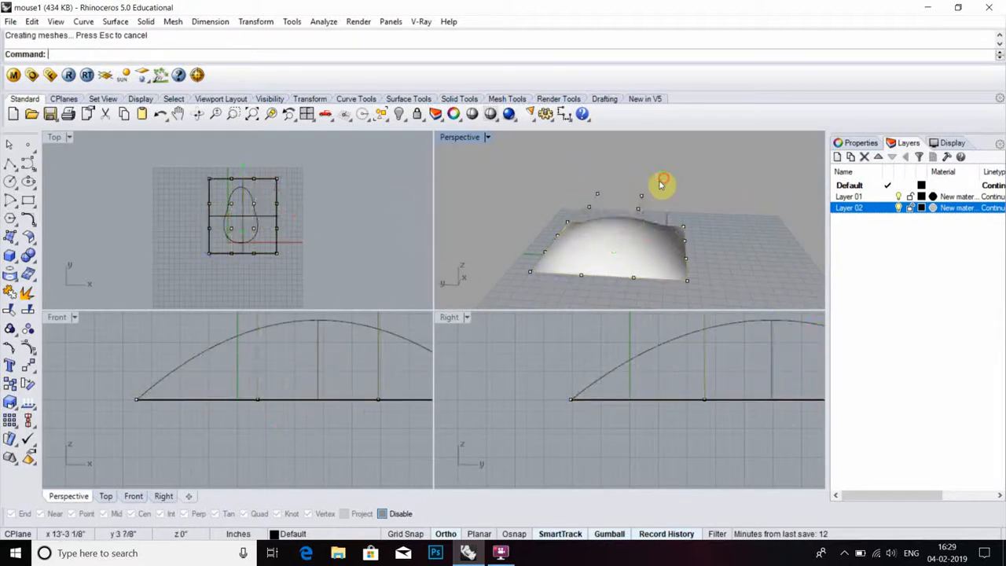
Hide the domed surface's control points with PointsOff
{"action": "left_click", "coordinate": [597, 200]}
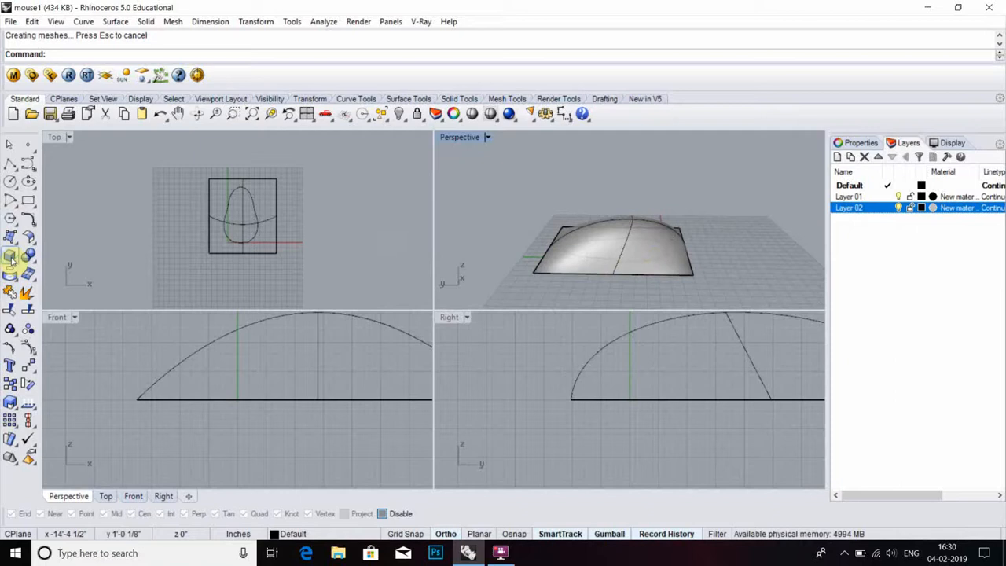
Extrude the pear outline into a solid and trim its top with the domed surface
{"action": "left_click", "coordinate": [11, 259]}
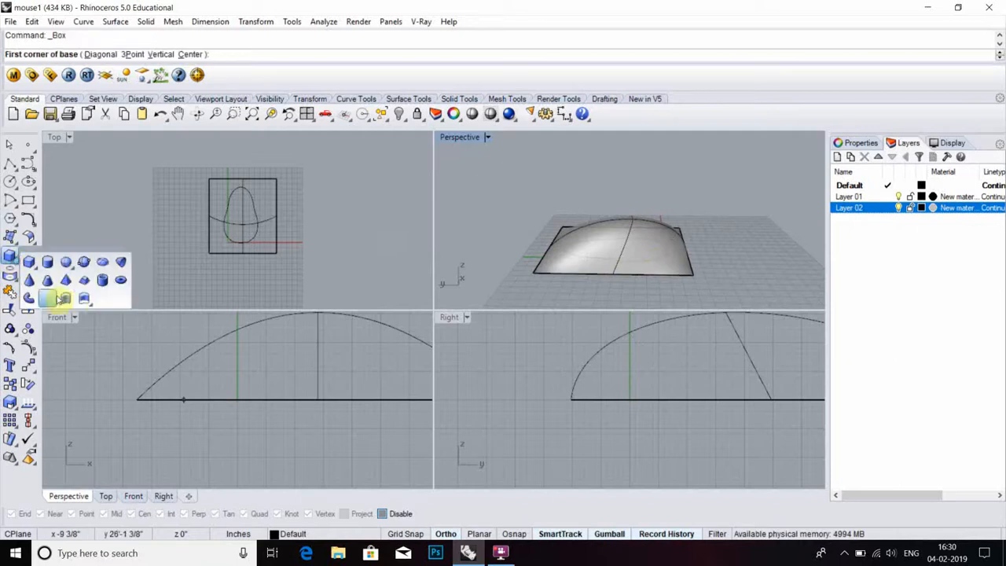
{"action": "mouse_move", "coordinate": [66, 299]}
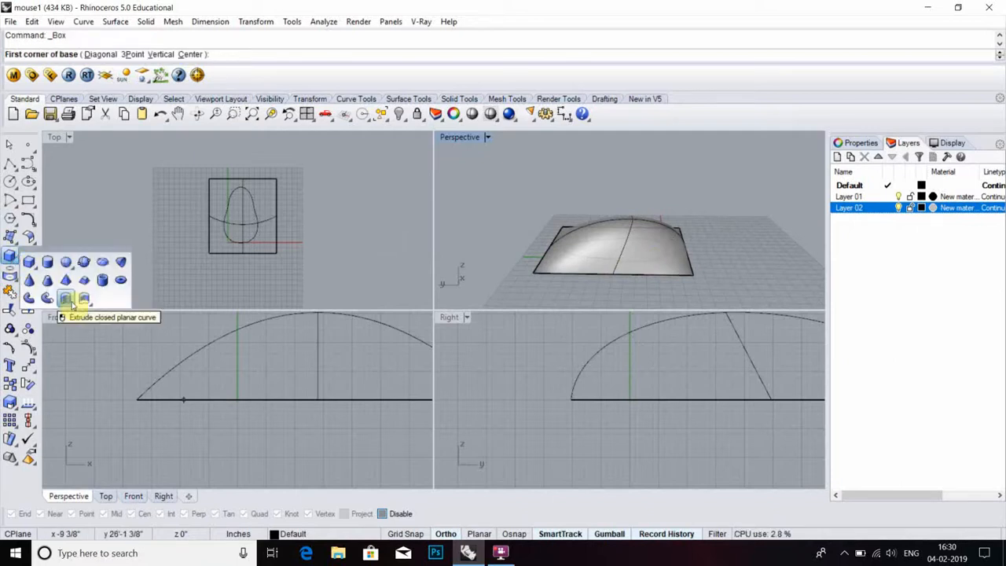
{"action": "left_click", "coordinate": [65, 298]}
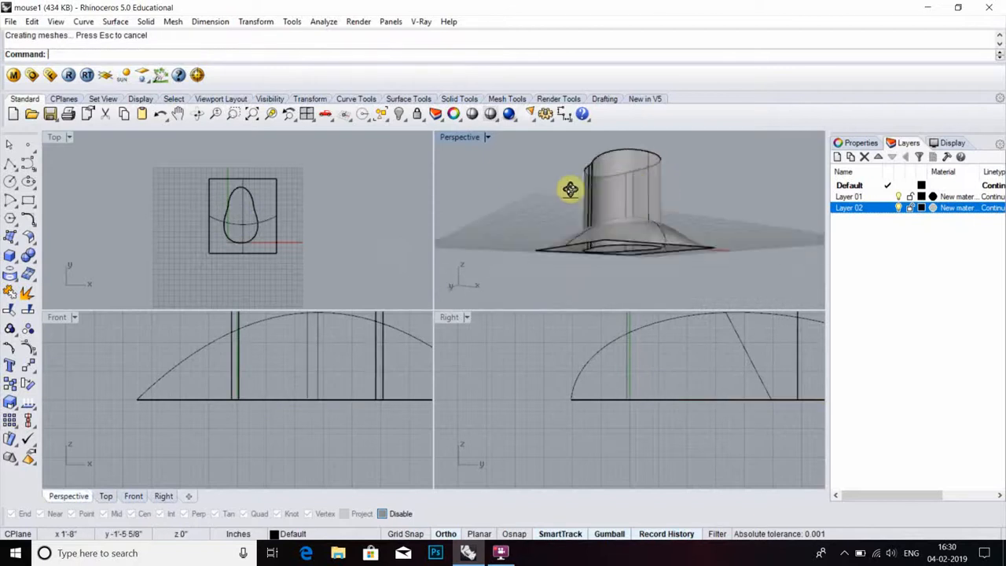
{"action": "left_click_drag", "start_coordinate": [569, 188], "coordinate": [733, 220]}
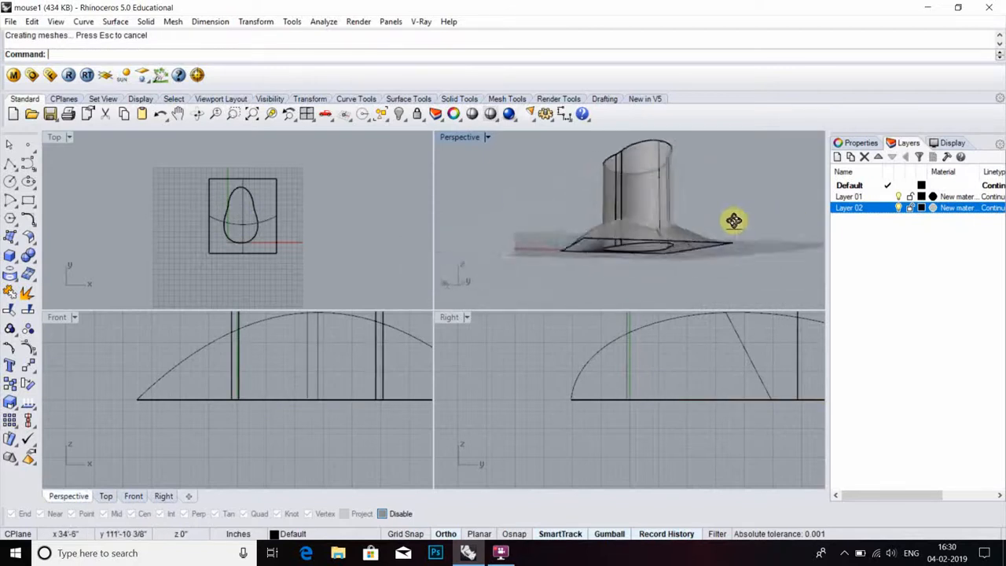
{"action": "left_click_drag", "start_coordinate": [735, 221], "coordinate": [605, 217]}
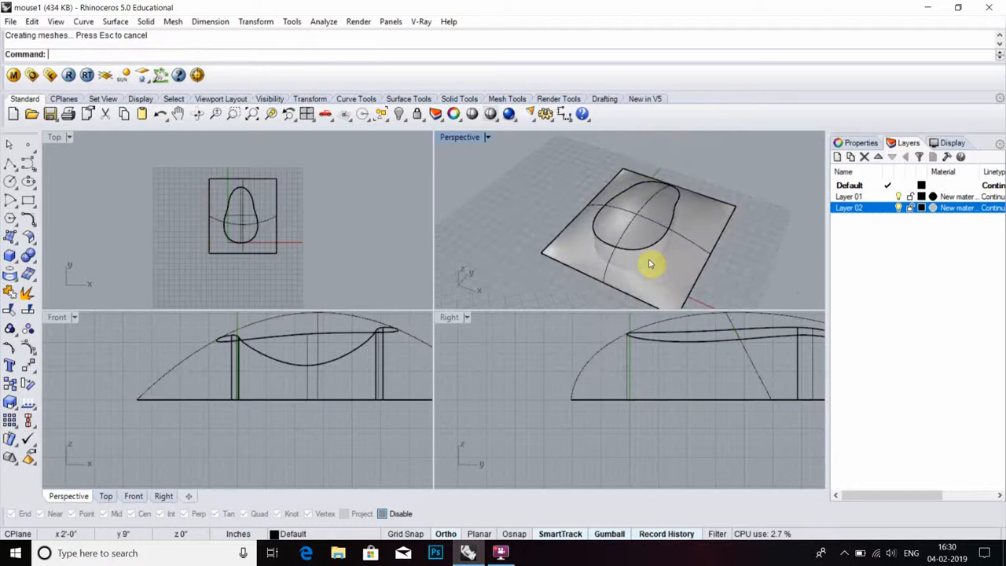
{"action": "mouse_move", "coordinate": [653, 255]}
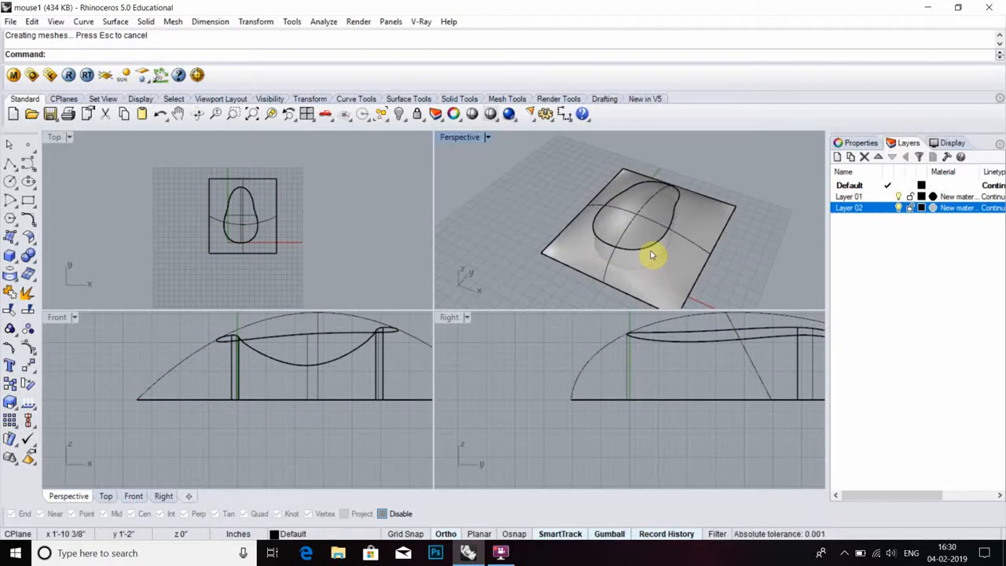
{"action": "left_click", "coordinate": [651, 249]}
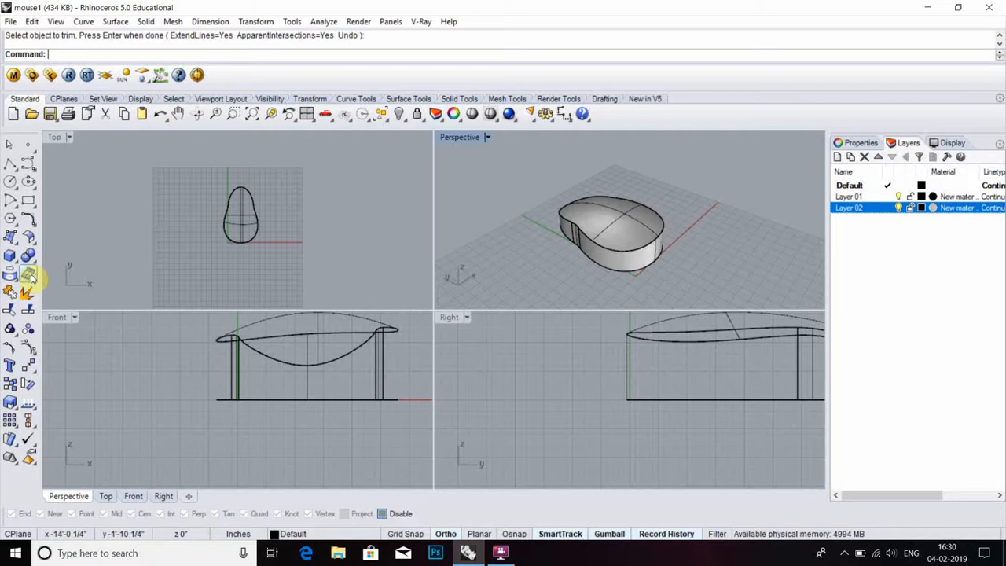
Merge the body pieces into one solid and maximize the Perspective viewport
{"action": "left_click", "coordinate": [28, 275]}
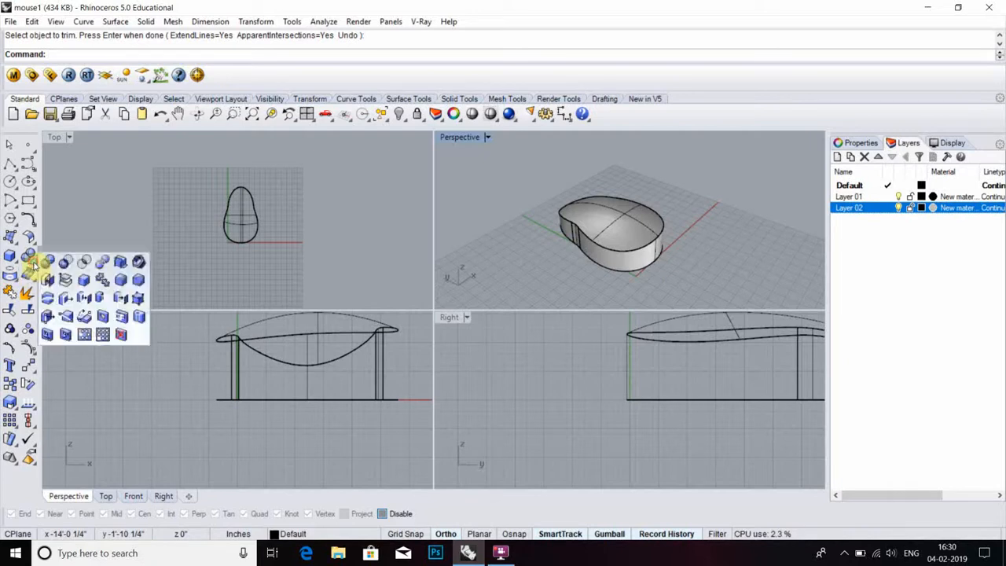
{"action": "mouse_move", "coordinate": [48, 265]}
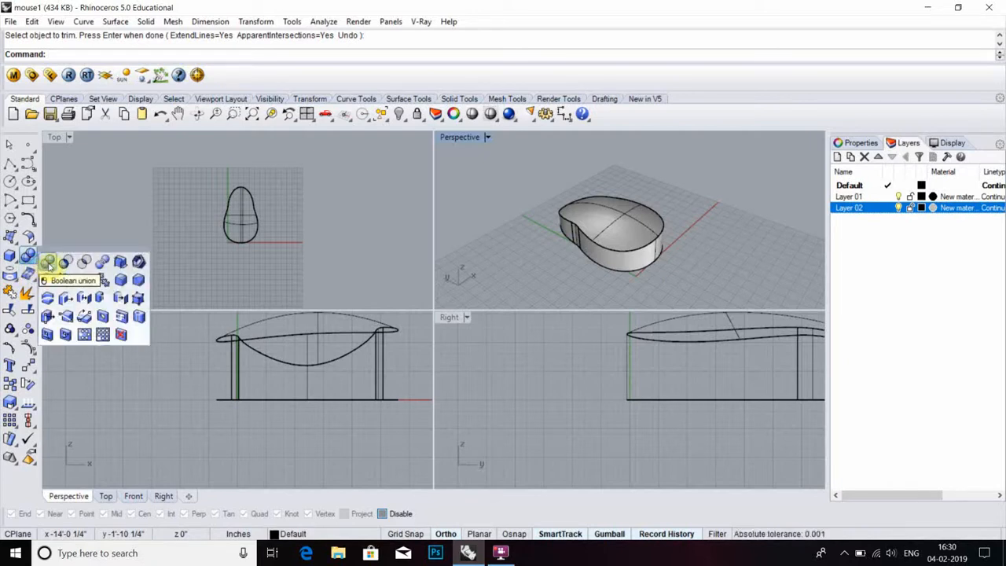
{"action": "left_click", "coordinate": [48, 262]}
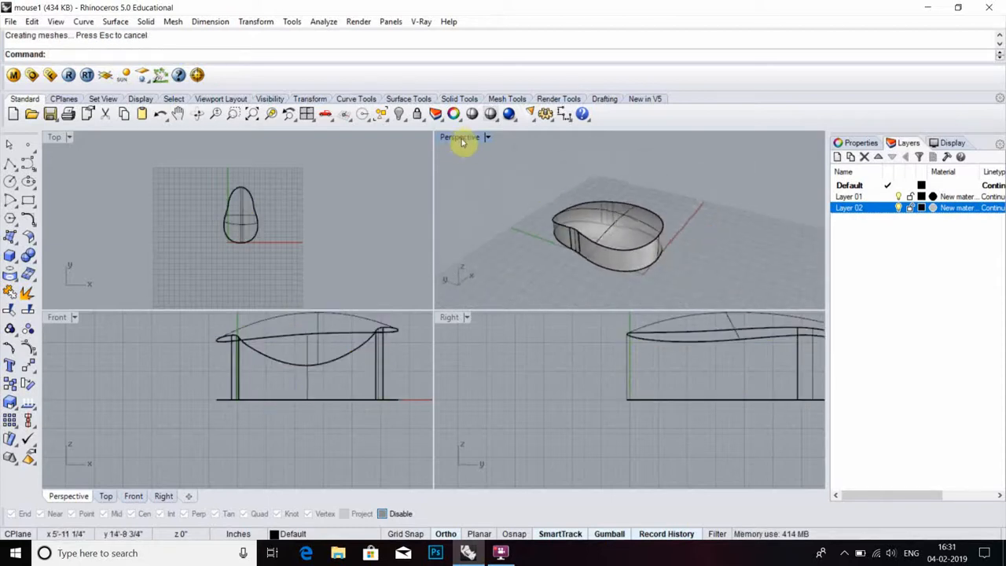
{"action": "double_click", "coordinate": [459, 137]}
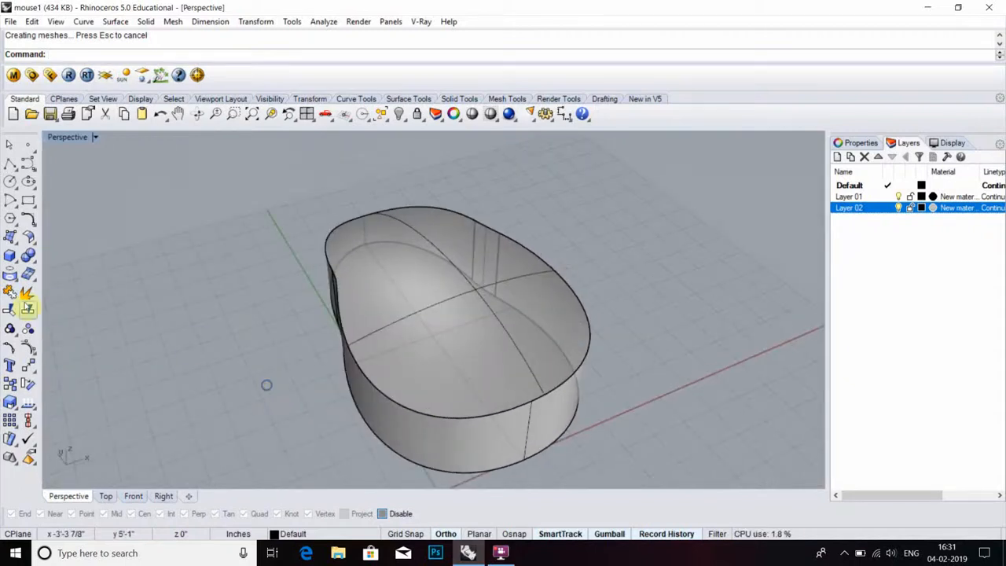
{"action": "mouse_move", "coordinate": [16, 273]}
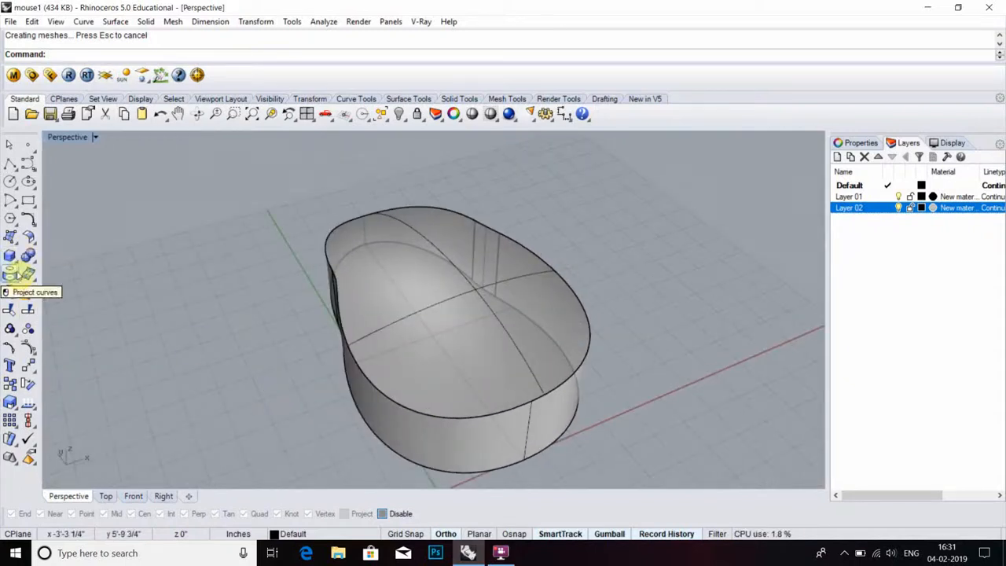
Fillet the mouse body's top edge with the default radius and orbit to inspect it
{"action": "left_click", "coordinate": [145, 22]}
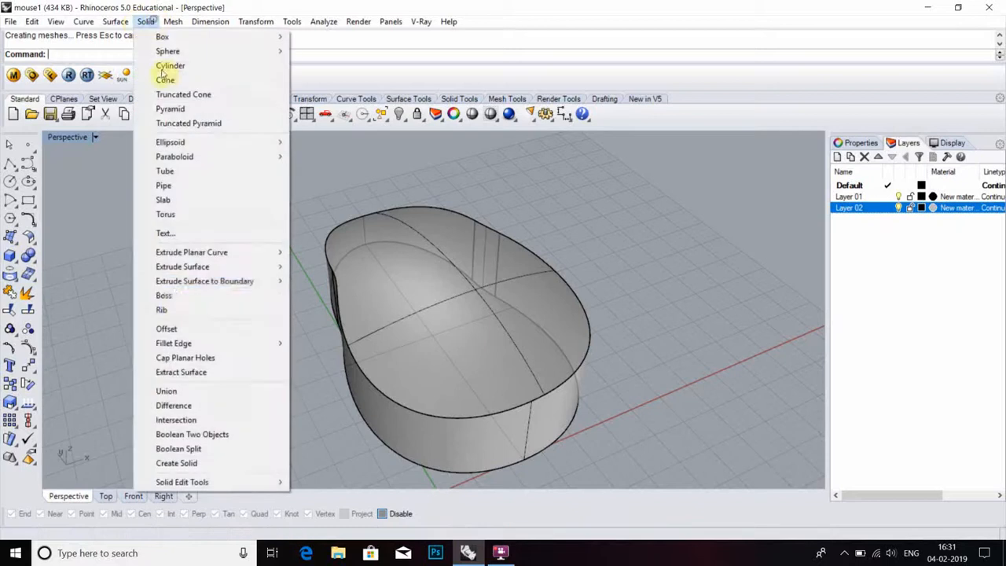
{"action": "mouse_move", "coordinate": [173, 343]}
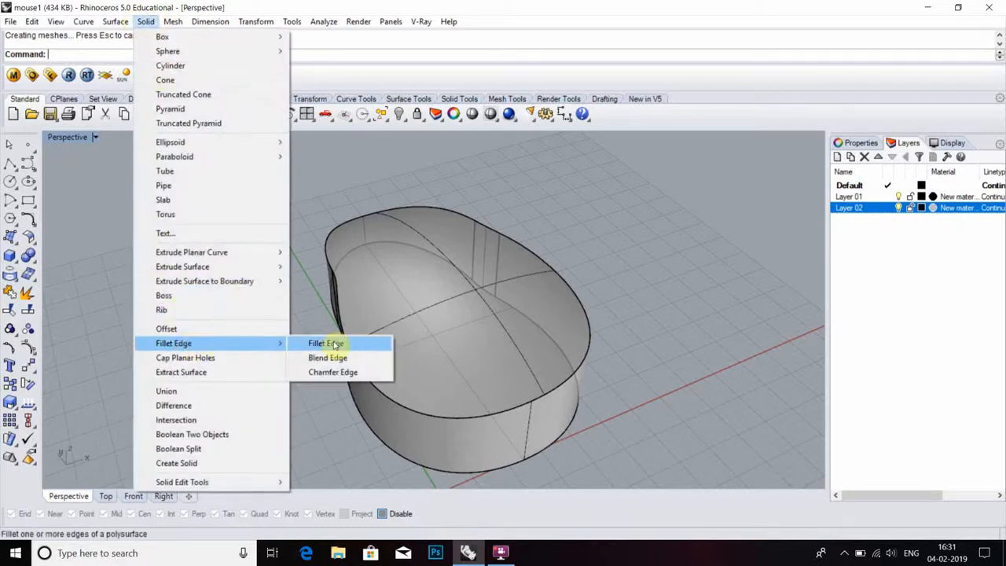
{"action": "left_click", "coordinate": [325, 342]}
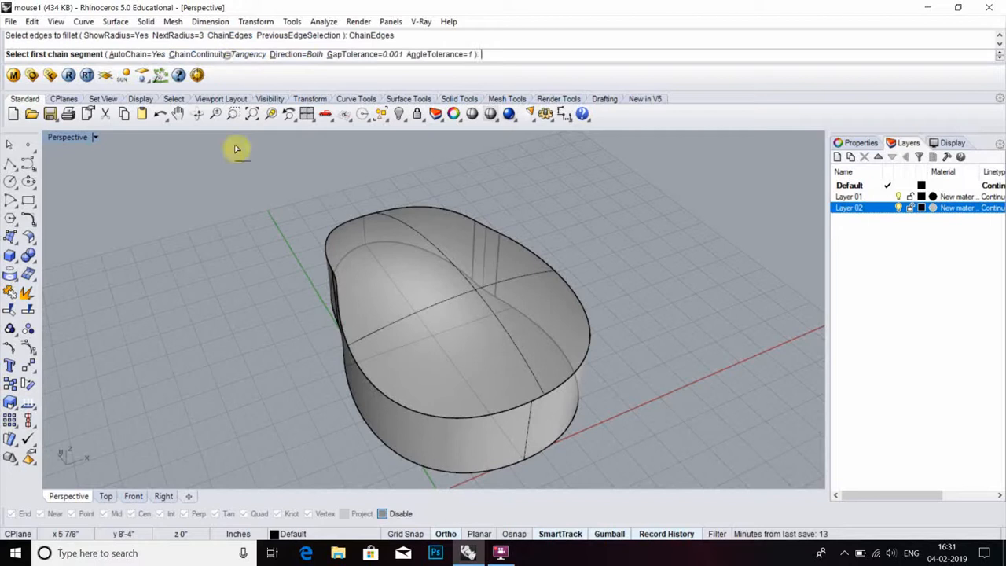
{"action": "left_click", "coordinate": [531, 344]}
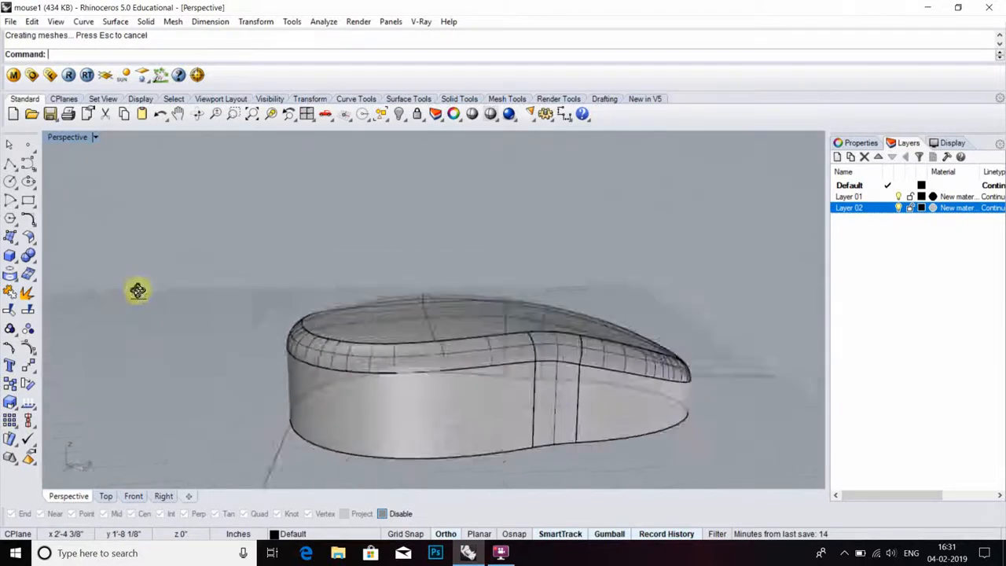
{"action": "left_click_drag", "start_coordinate": [137, 291], "coordinate": [295, 285]}
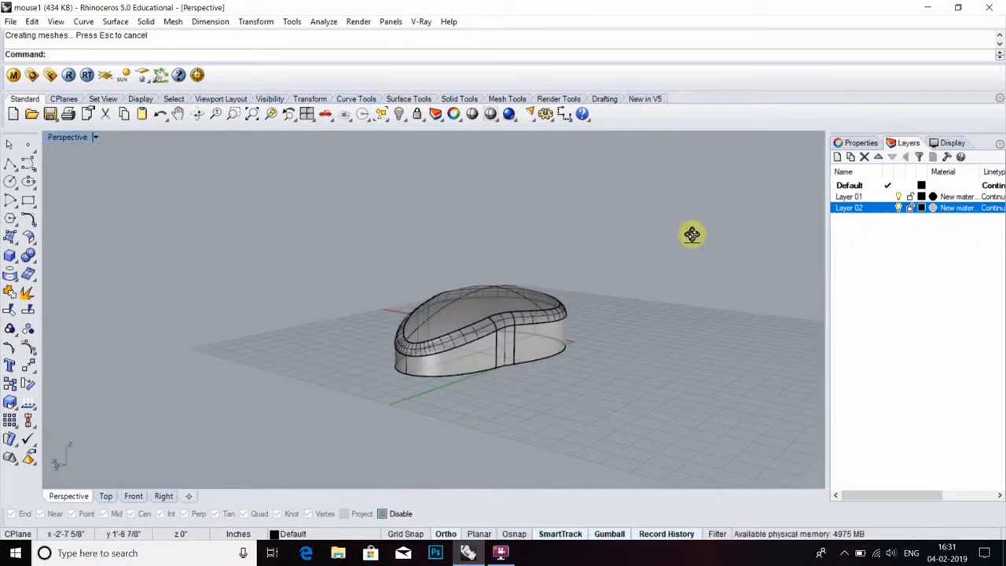
{"action": "left_click_drag", "start_coordinate": [691, 234], "coordinate": [237, 298]}
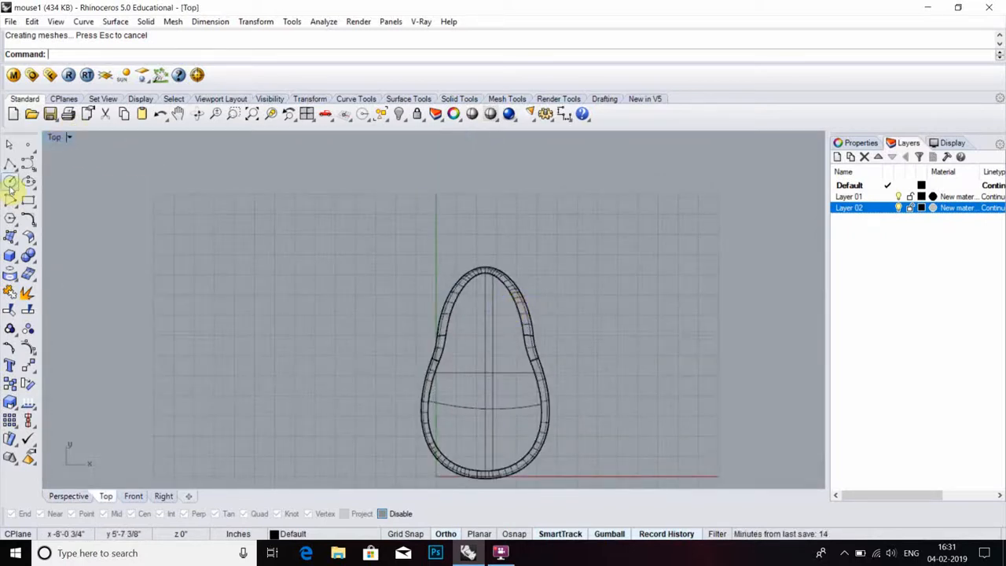
Draw half of the stepped slot profile with Polyline above the mouse
{"action": "left_click", "coordinate": [11, 163]}
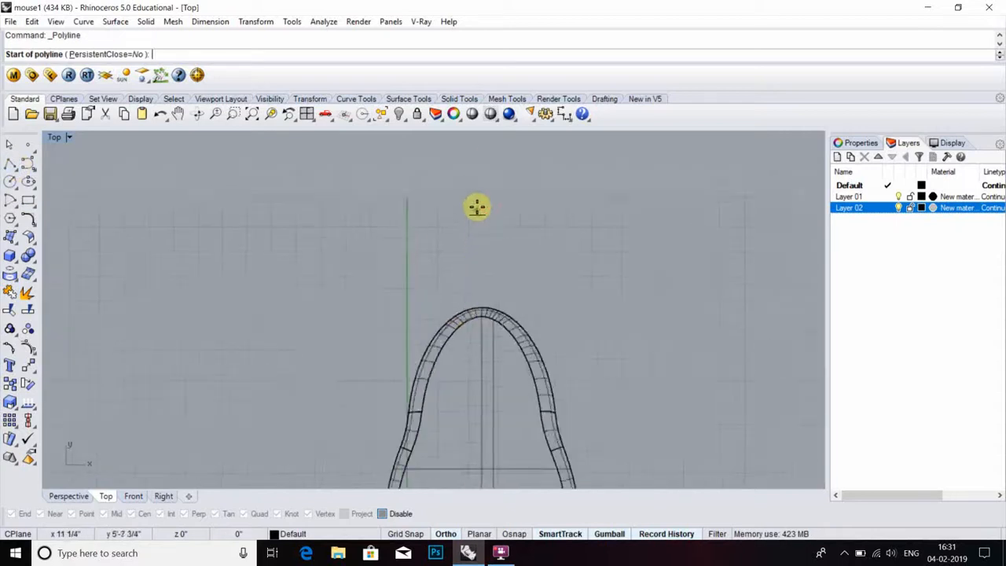
{"action": "left_click", "coordinate": [477, 207]}
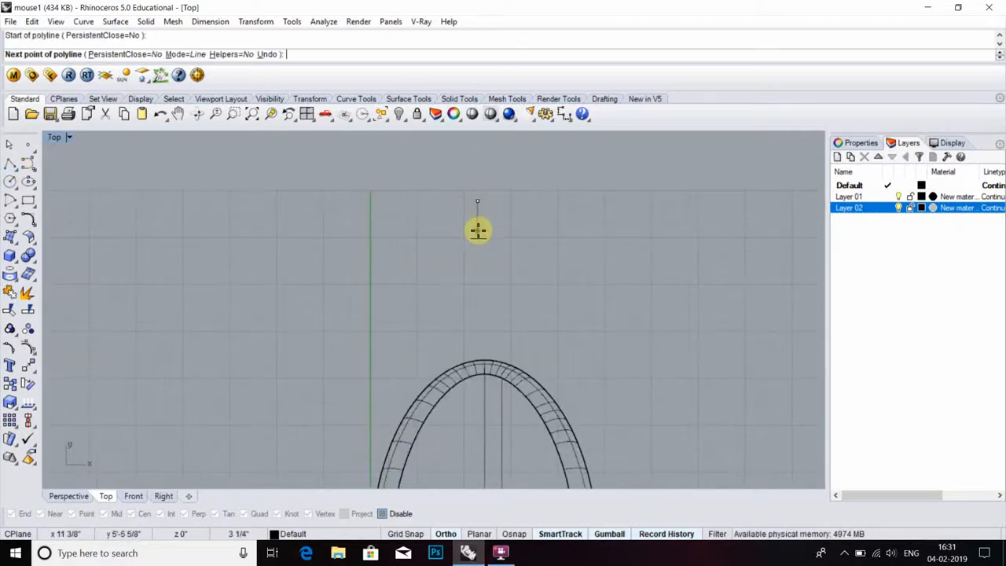
{"action": "left_click", "coordinate": [477, 230]}
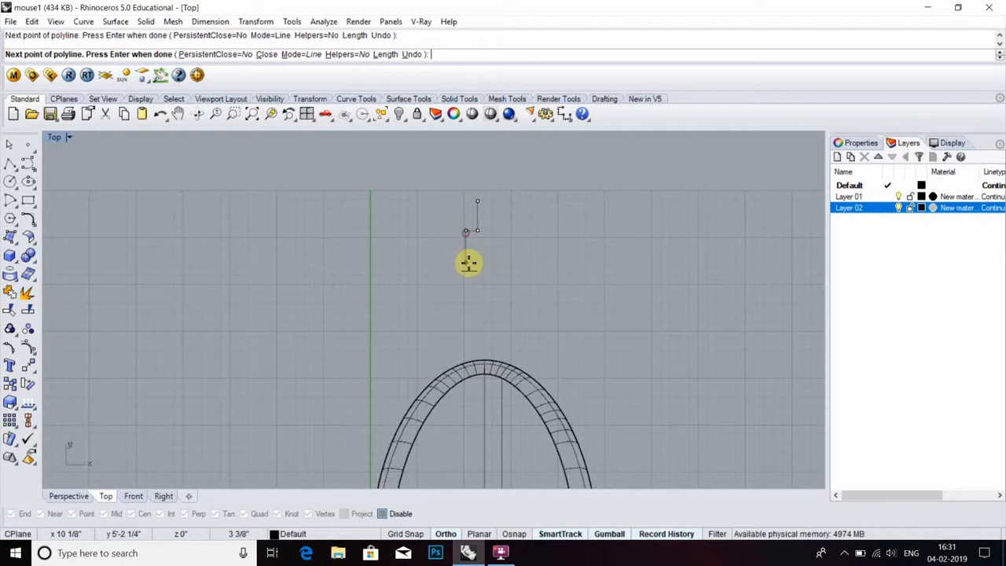
{"action": "mouse_move", "coordinate": [466, 308]}
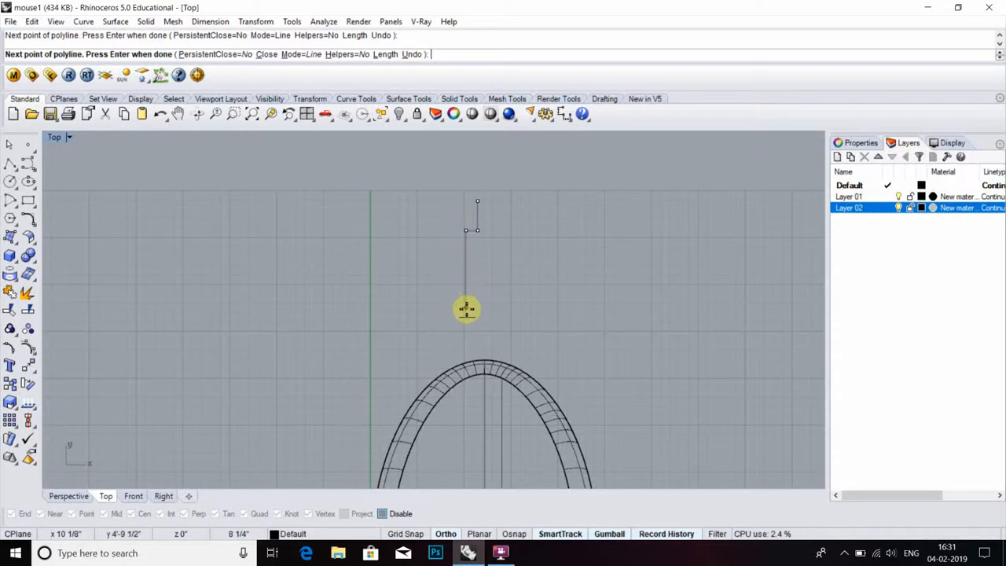
{"action": "left_click", "coordinate": [474, 229]}
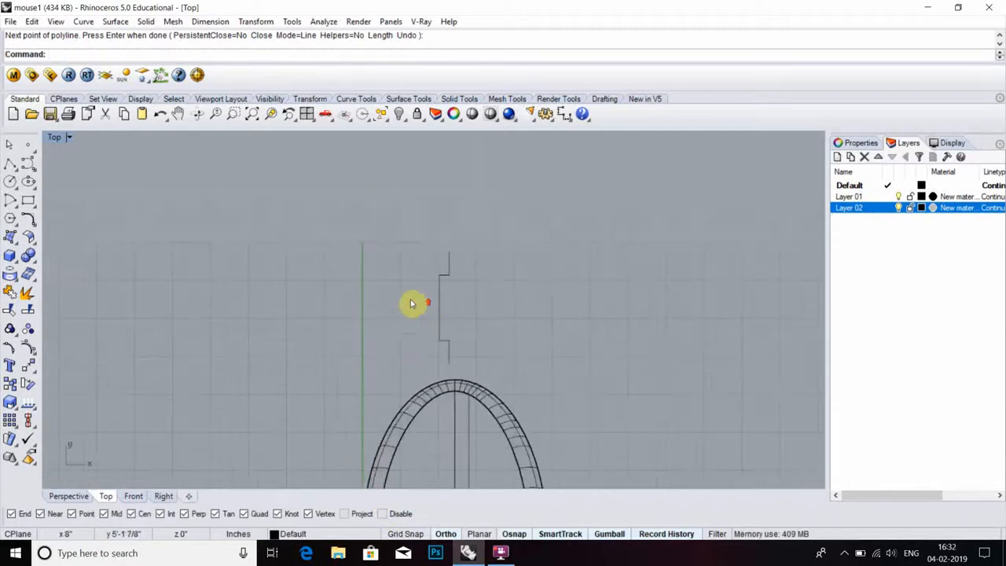
Mirror the half profile, add closing lines, and join everything into one closed curve
{"action": "left_click", "coordinate": [255, 22]}
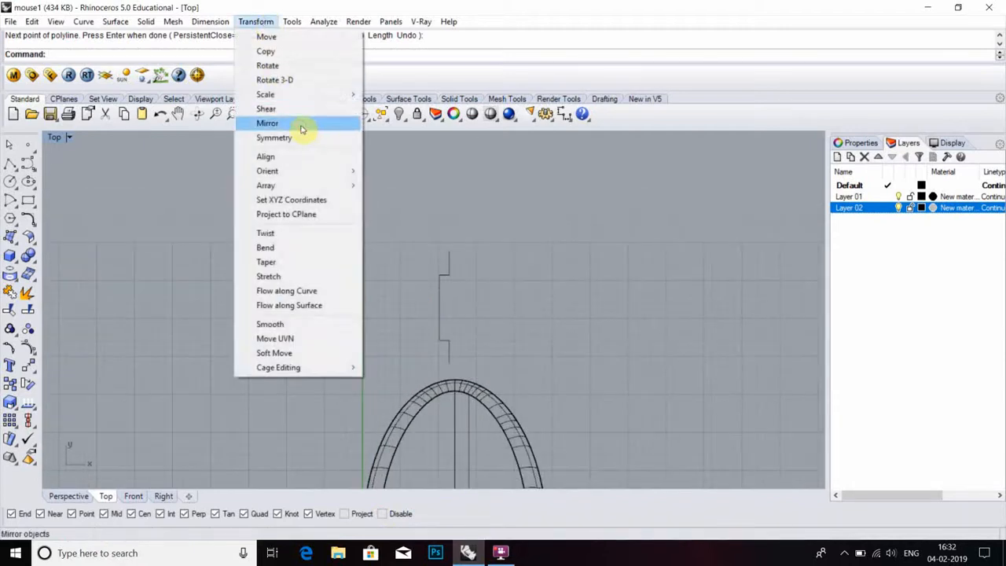
{"action": "left_click", "coordinate": [267, 124]}
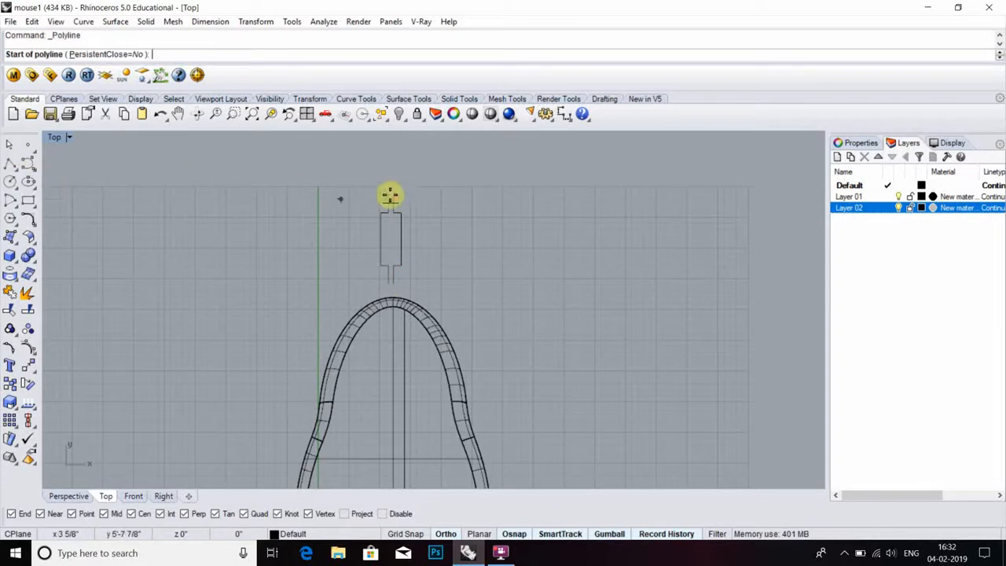
{"action": "left_click", "coordinate": [390, 194]}
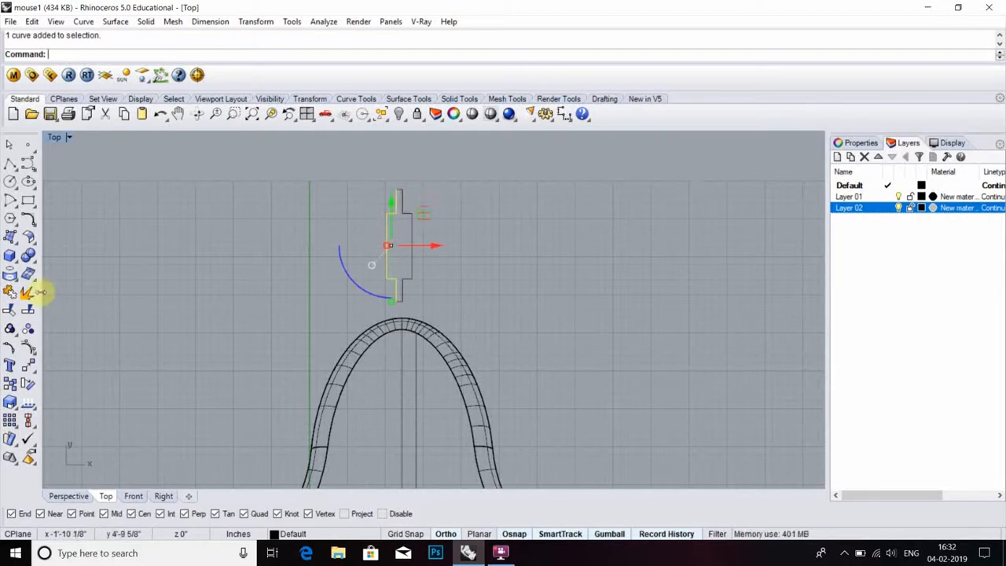
{"action": "left_click", "coordinate": [11, 293]}
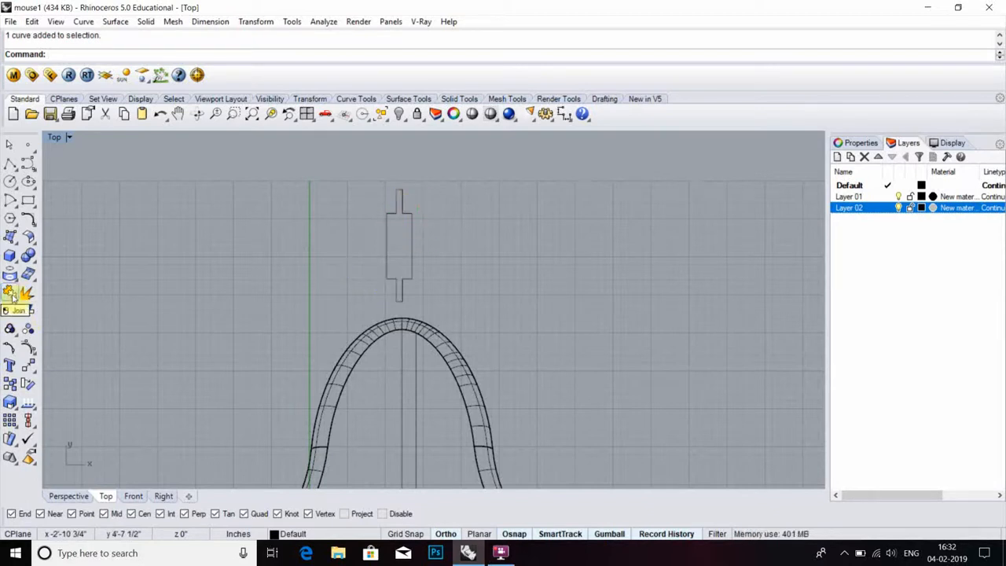
{"action": "left_click", "coordinate": [11, 294]}
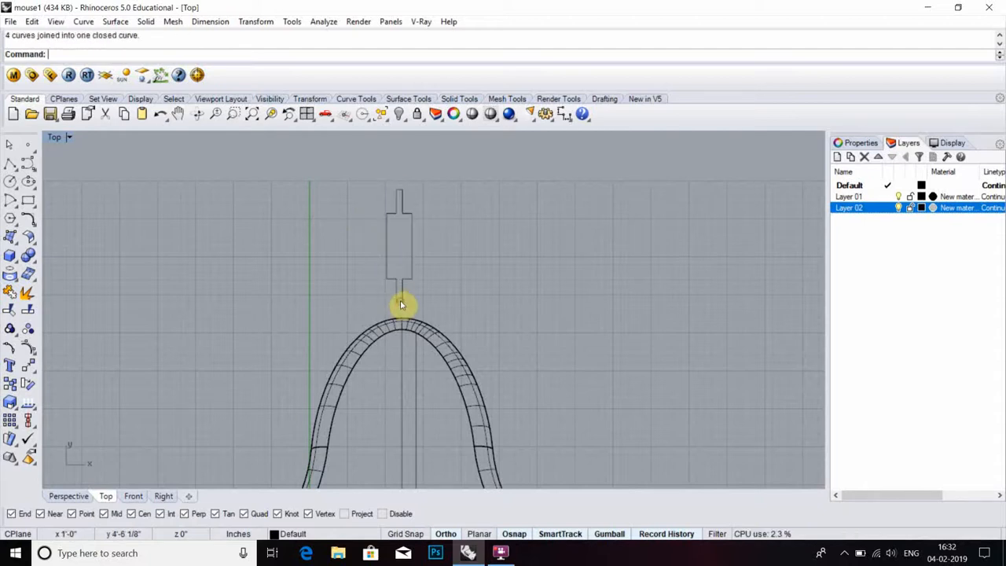
{"action": "left_click", "coordinate": [401, 305]}
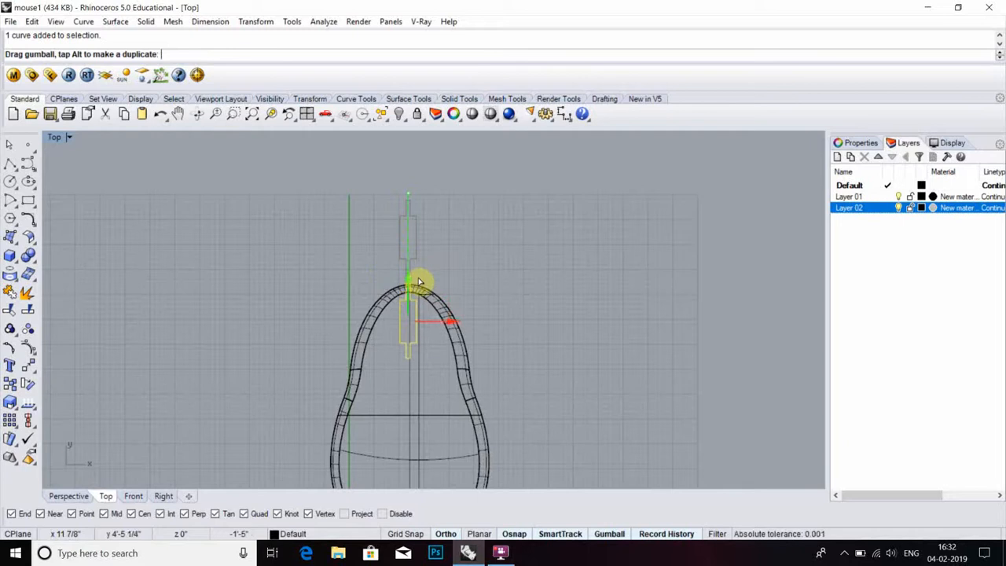
Move the slot outline onto the mouse front centreline and stretch its forward end
{"action": "left_click_drag", "start_coordinate": [416, 282], "coordinate": [355, 340]}
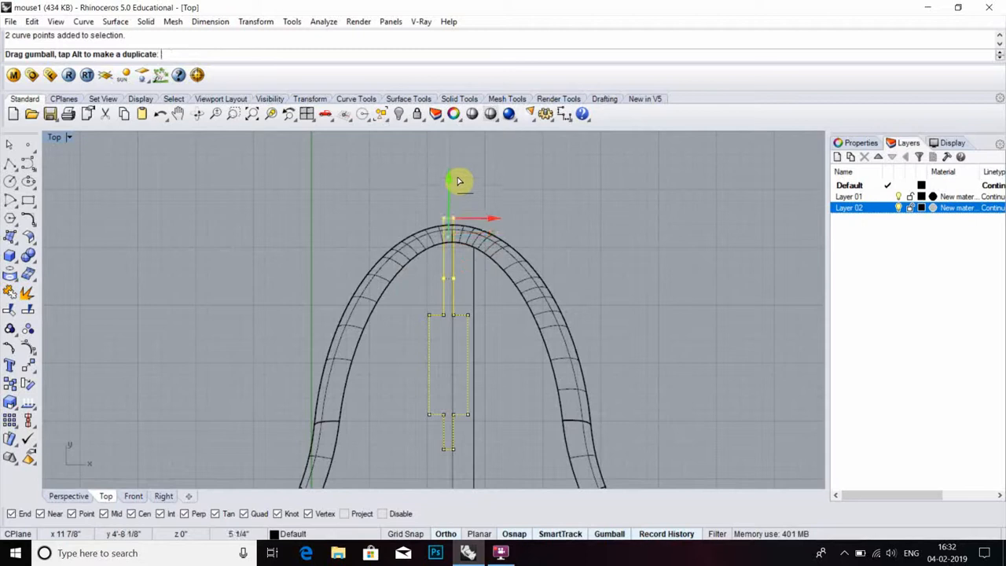
{"action": "left_click_drag", "start_coordinate": [460, 181], "coordinate": [437, 339]}
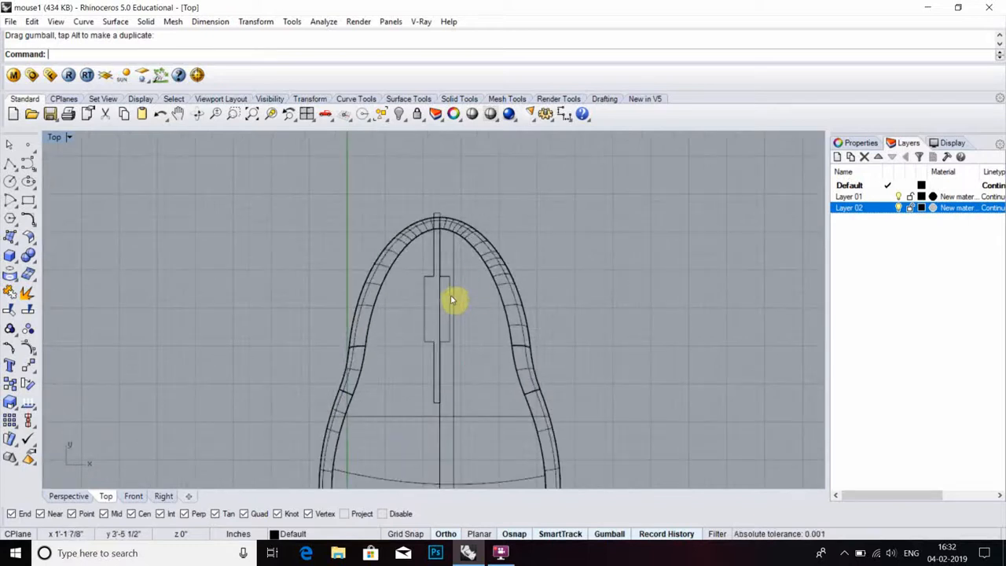
{"action": "left_click", "coordinate": [438, 306]}
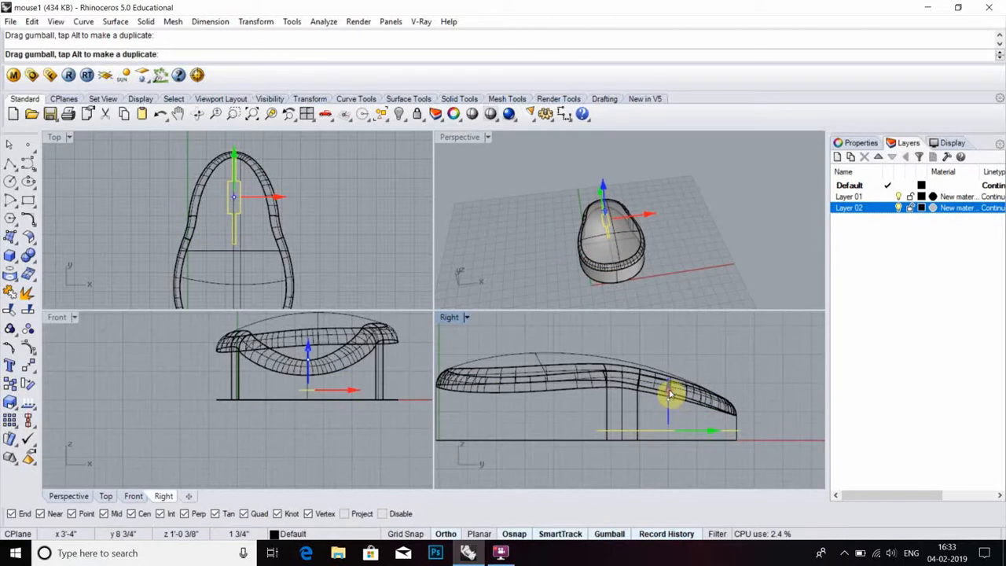
{"action": "left_click", "coordinate": [17, 263]}
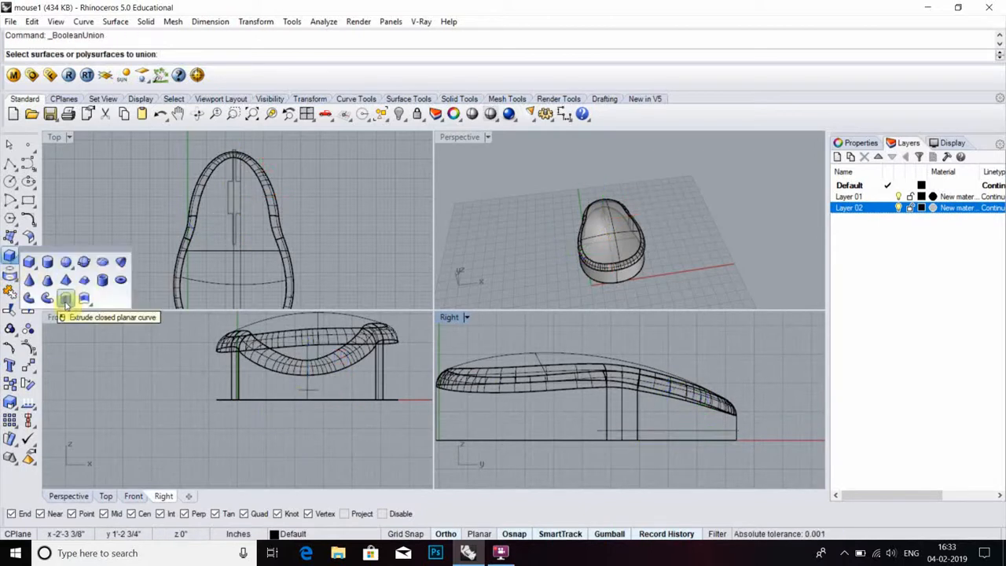
Extrude the slot outline and Boolean-difference it from the mouse body
{"action": "left_click", "coordinate": [66, 299]}
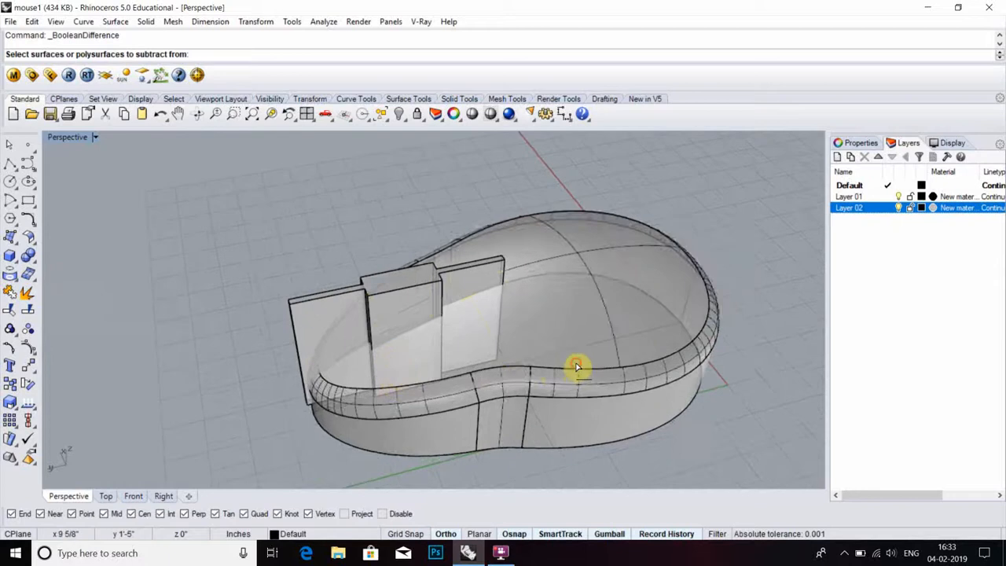
{"action": "left_click", "coordinate": [578, 365]}
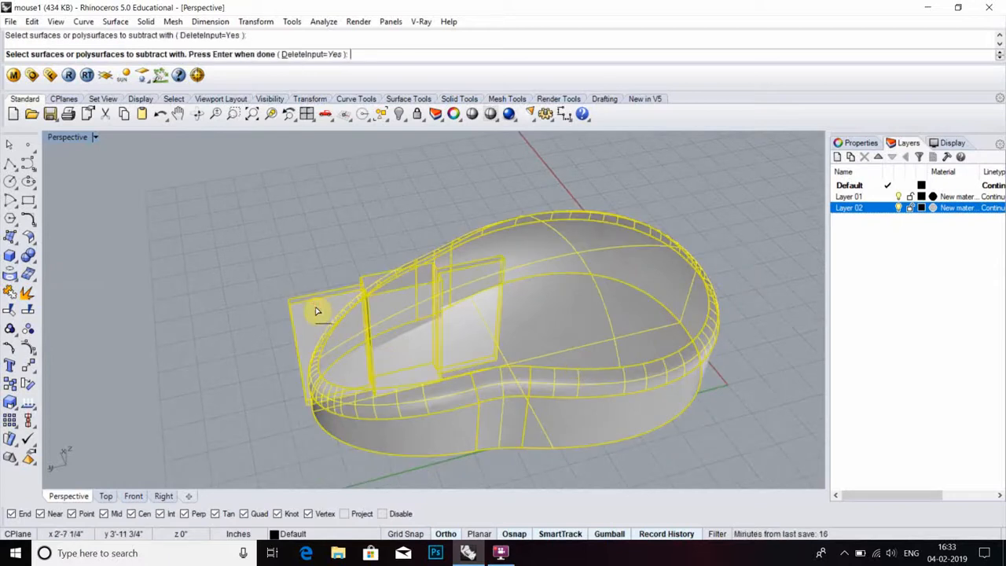
{"action": "key", "text": "Return"}
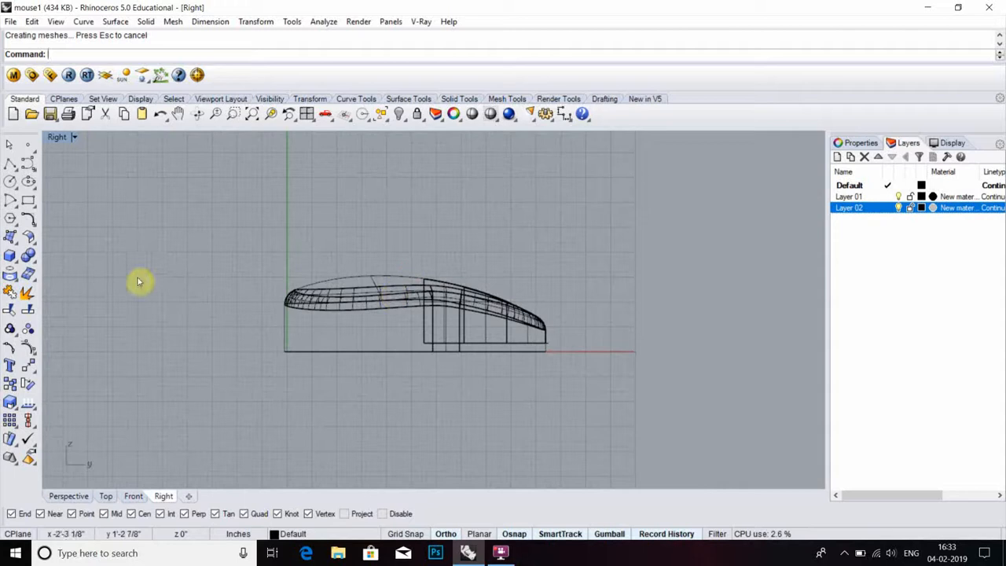
{"action": "mouse_move", "coordinate": [11, 255]}
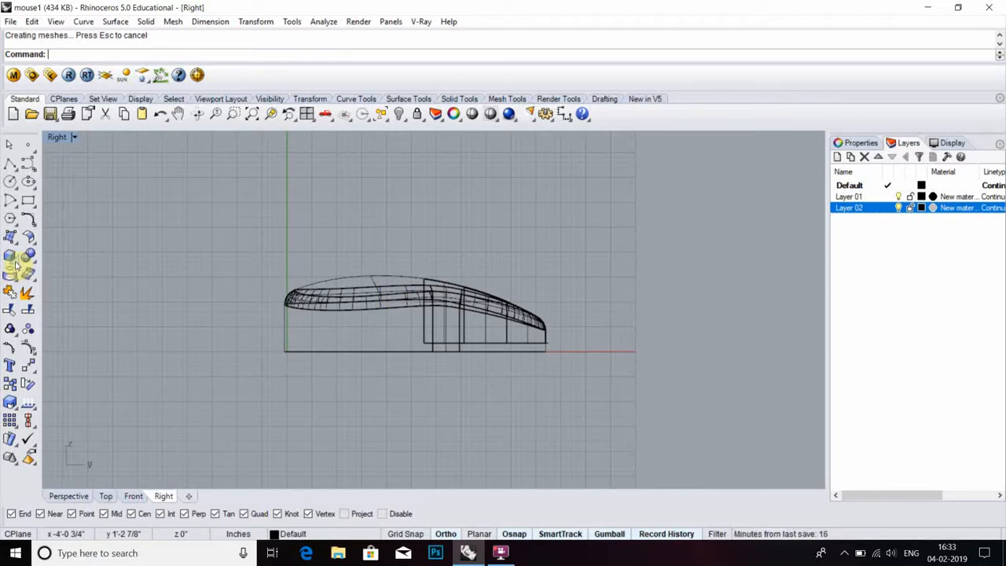
Create the scroll wheel cylinder, slide it into the body's slot, and orbit to check
{"action": "left_click", "coordinate": [11, 256]}
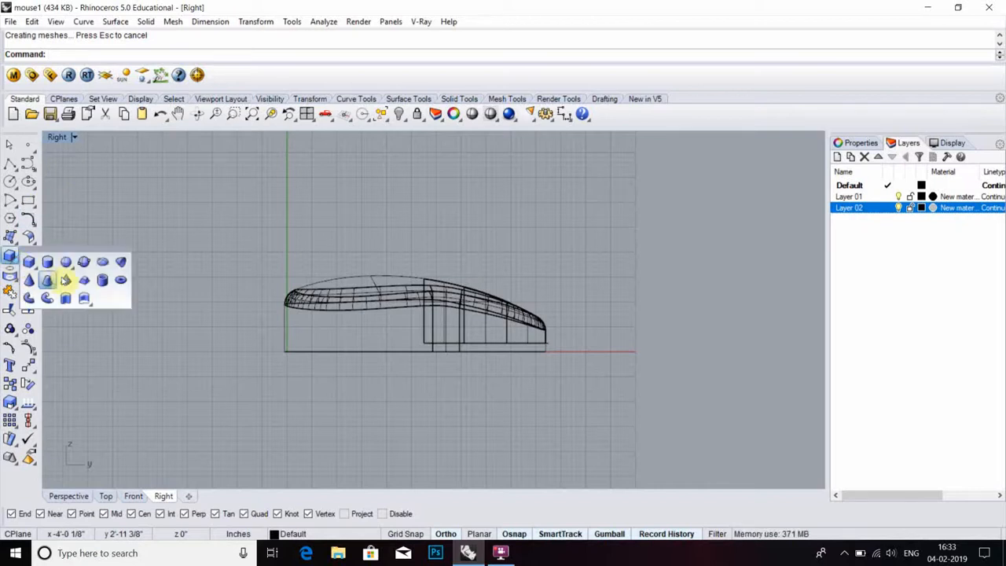
{"action": "left_click", "coordinate": [47, 279]}
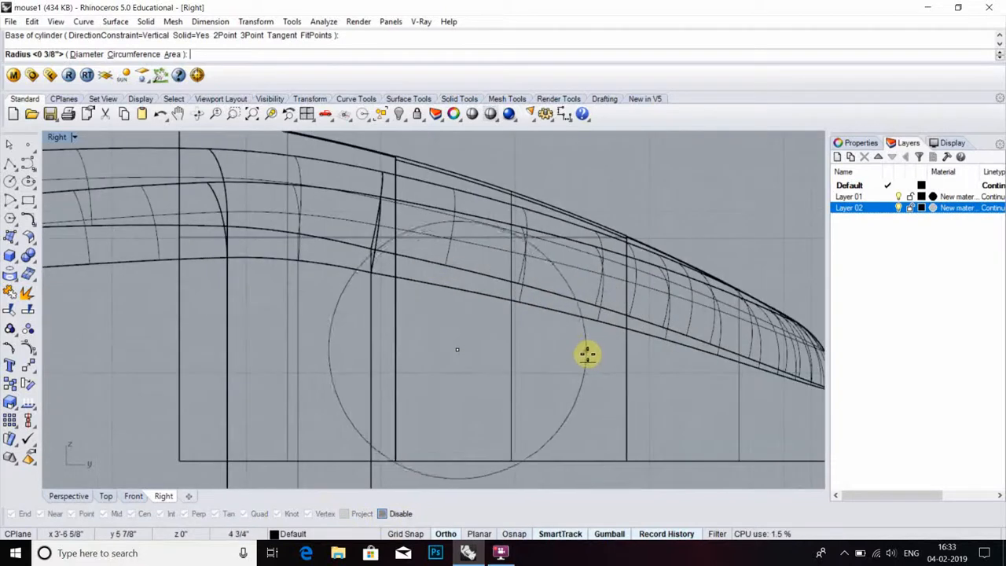
{"action": "mouse_move", "coordinate": [554, 362]}
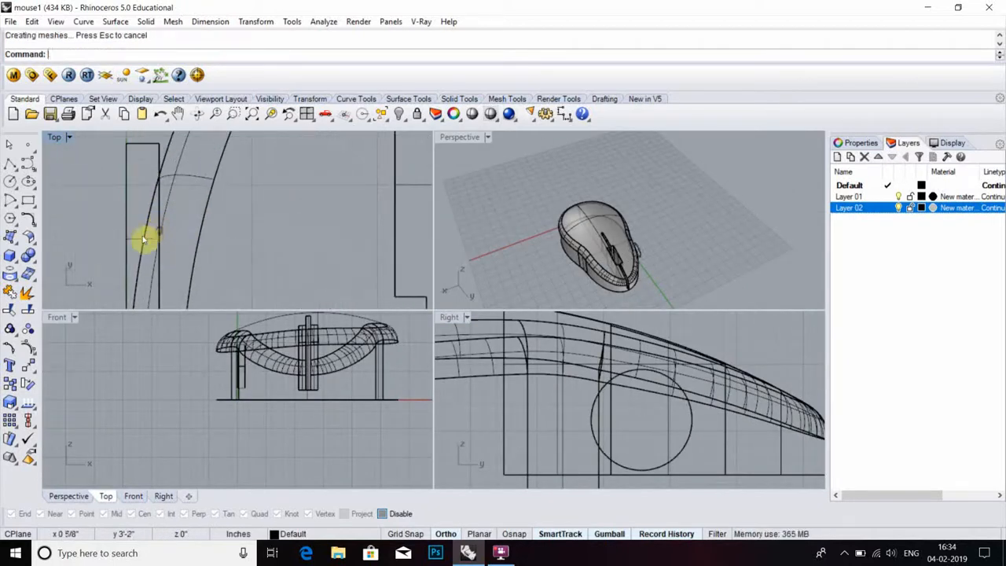
{"action": "left_click", "coordinate": [145, 236]}
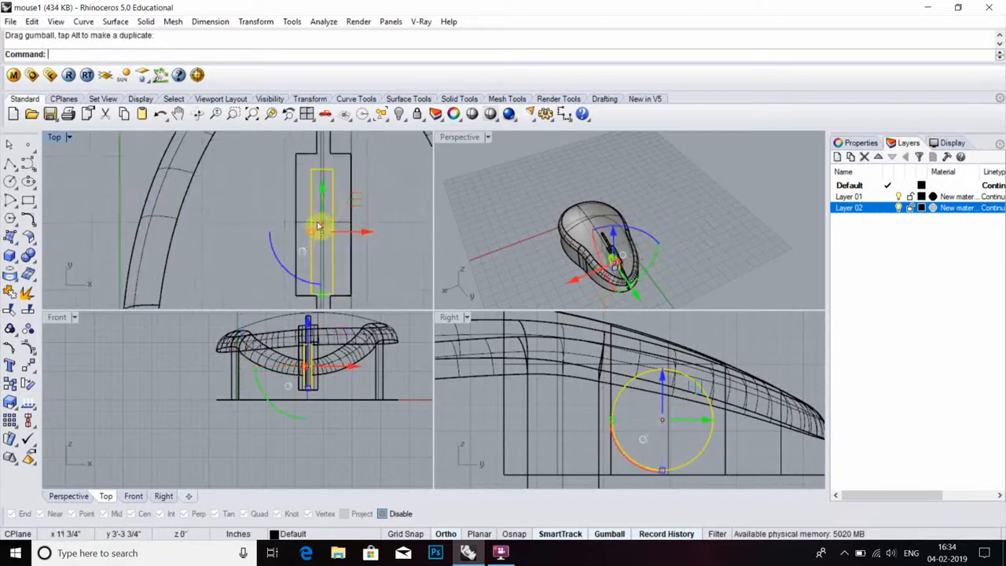
{"action": "left_click_drag", "start_coordinate": [319, 228], "coordinate": [322, 187]}
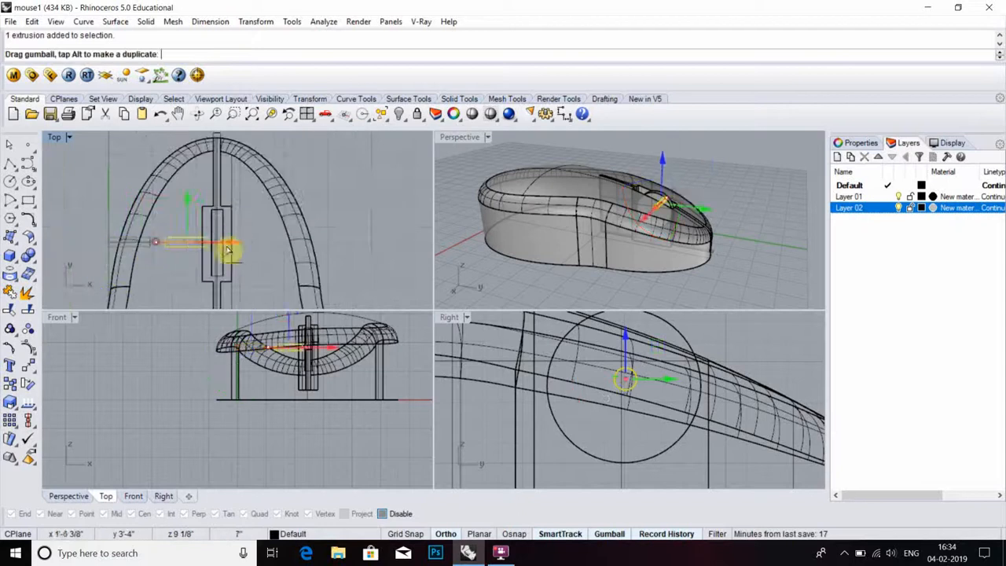
{"action": "left_click_drag", "start_coordinate": [220, 242], "coordinate": [259, 242]}
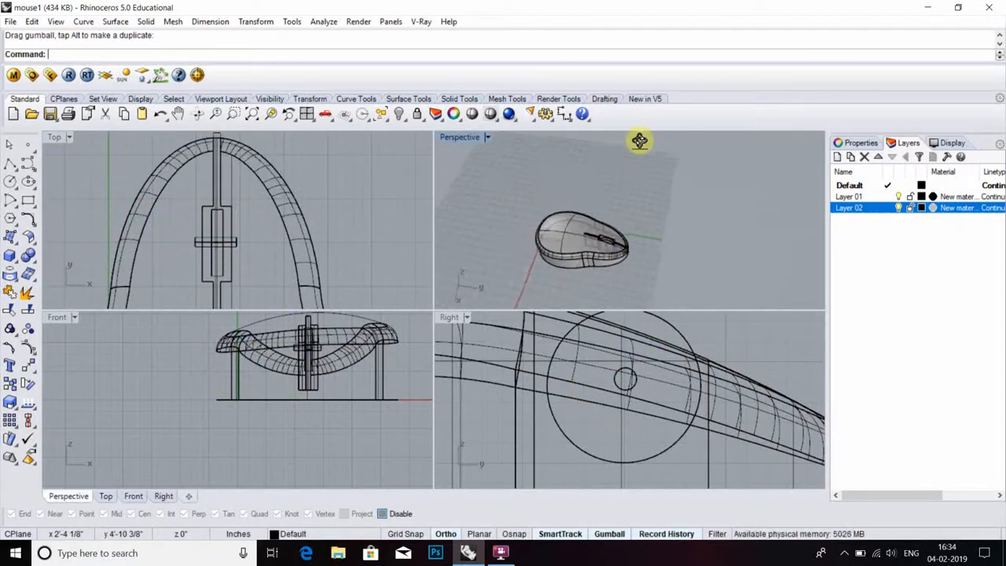
{"action": "left_click_drag", "start_coordinate": [639, 142], "coordinate": [753, 220]}
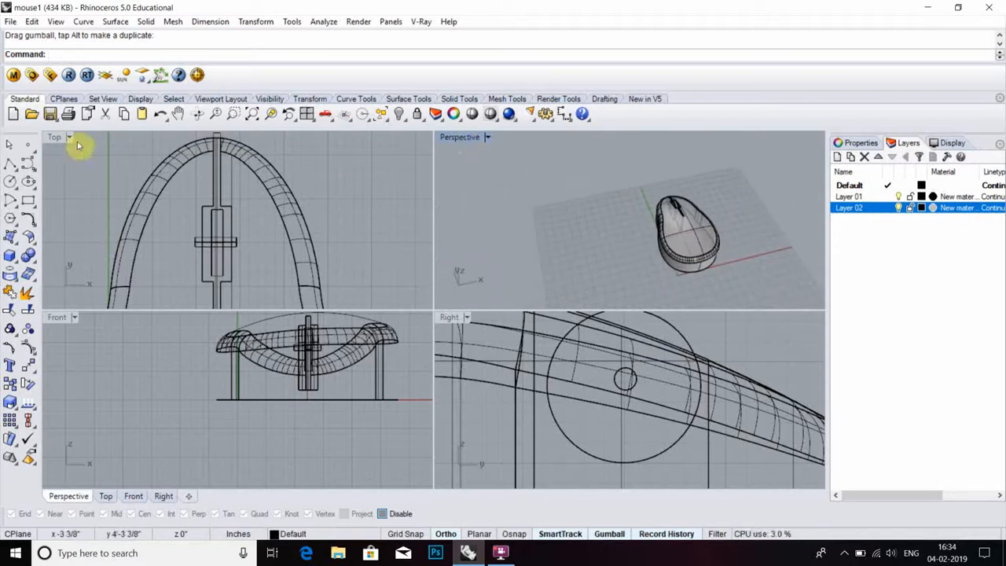
Maximize the Top view and draw a wavy cable curve from the mouse's front edge
{"action": "double_click", "coordinate": [53, 136]}
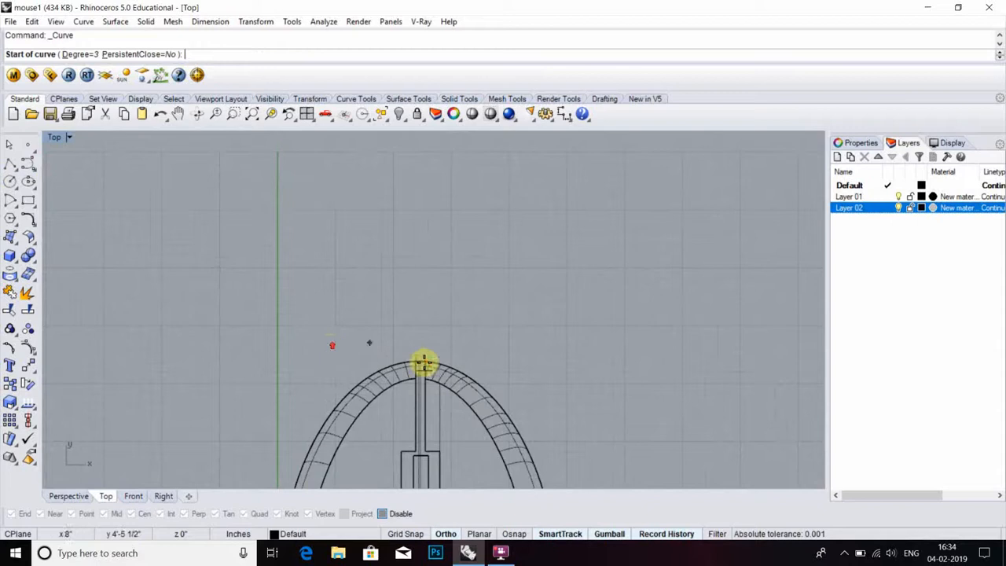
{"action": "left_click", "coordinate": [424, 361]}
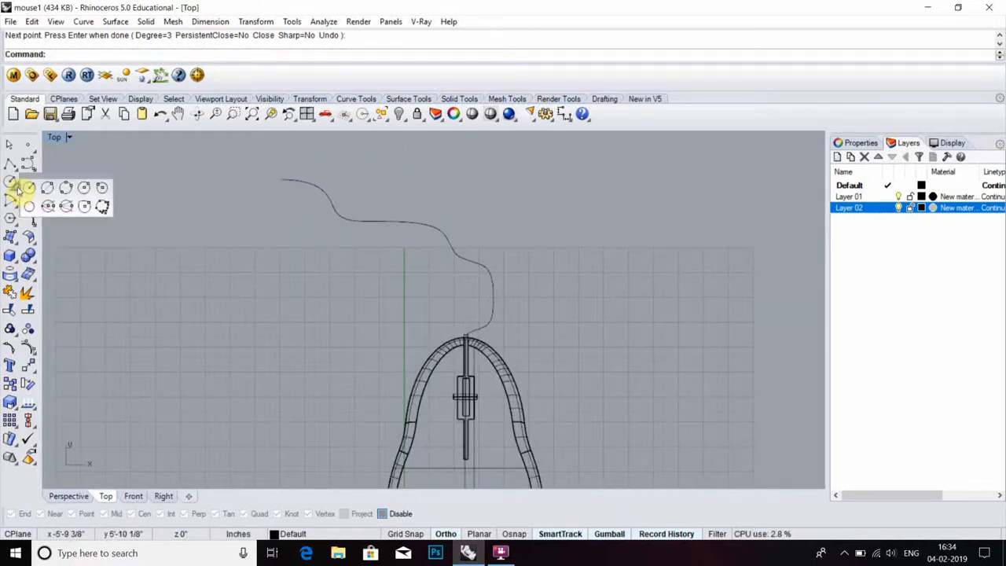
{"action": "mouse_move", "coordinate": [84, 187]}
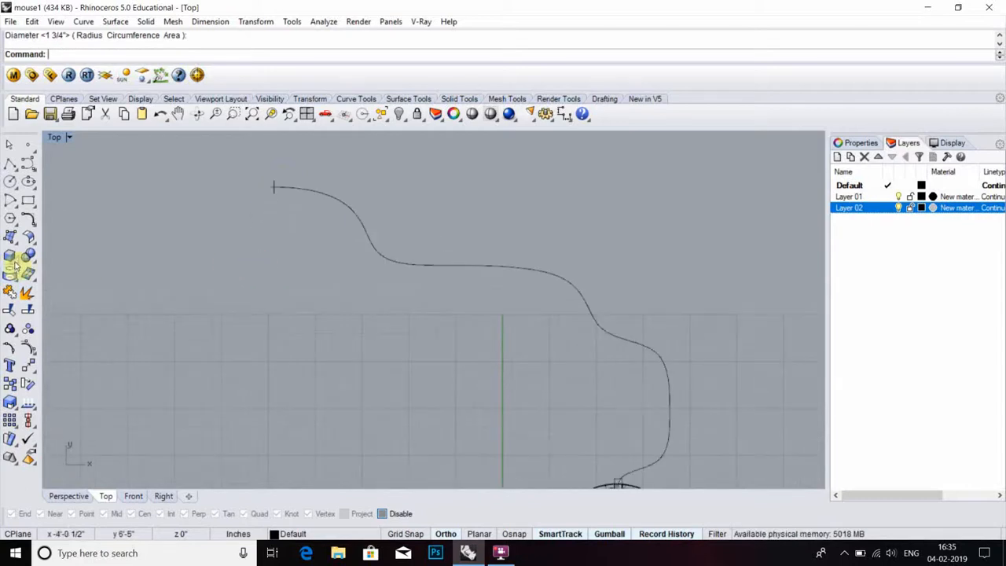
{"action": "left_click", "coordinate": [11, 266]}
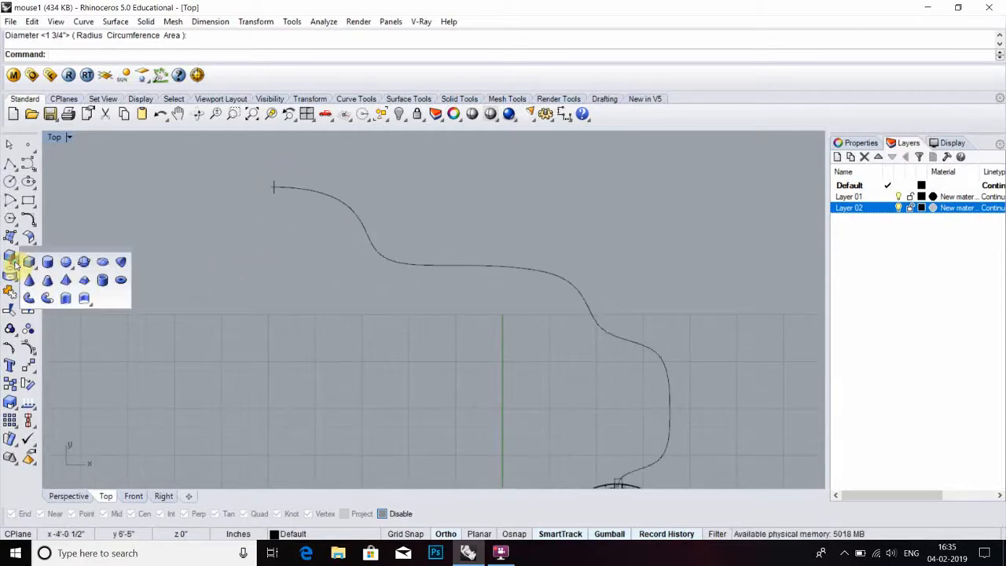
{"action": "mouse_move", "coordinate": [45, 297]}
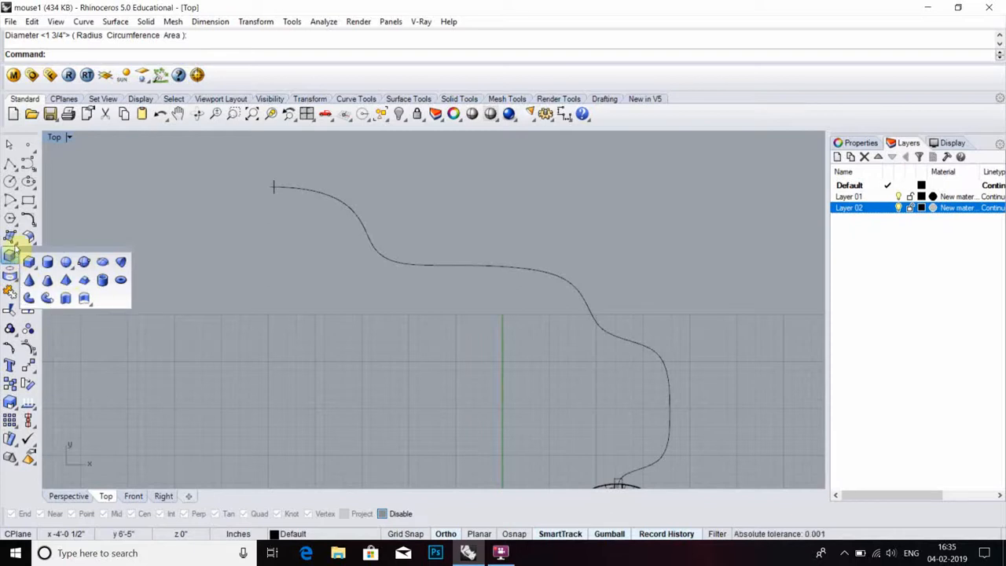
{"action": "mouse_move", "coordinate": [30, 297]}
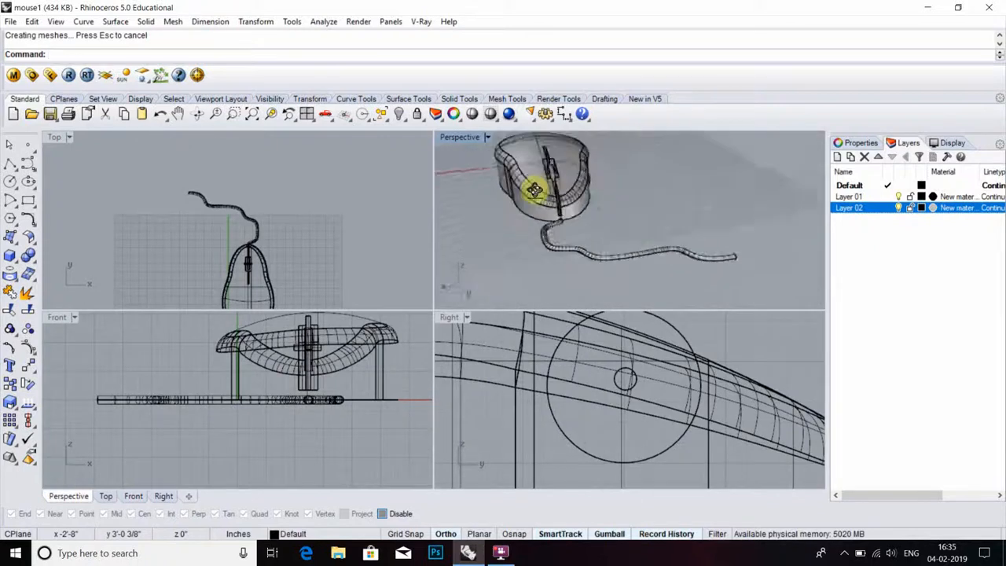
Orbit and zoom the Perspective view onto the mouse and cable, then select the body
{"action": "left_click_drag", "start_coordinate": [534, 188], "coordinate": [637, 216]}
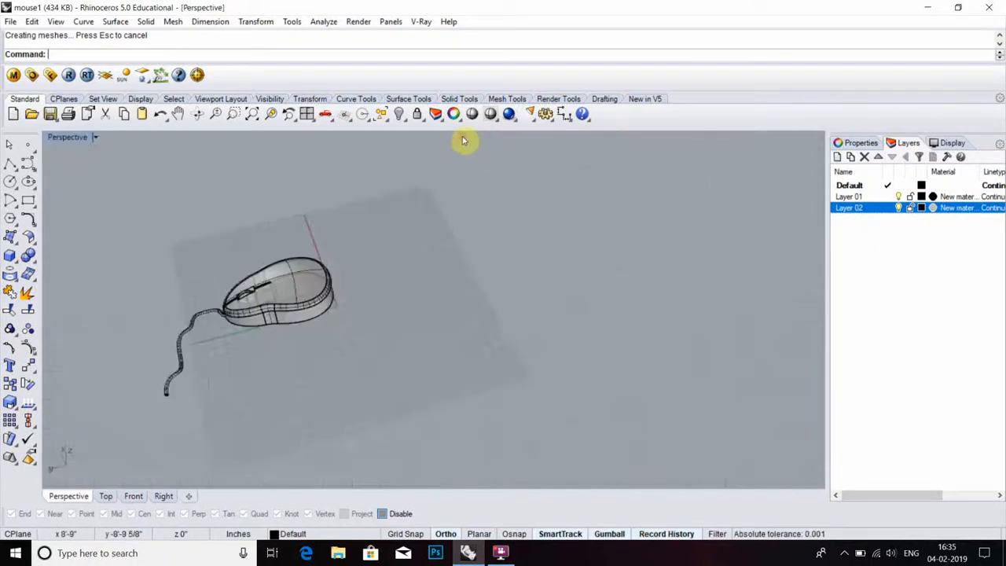
{"action": "left_click_drag", "start_coordinate": [463, 140], "coordinate": [526, 272]}
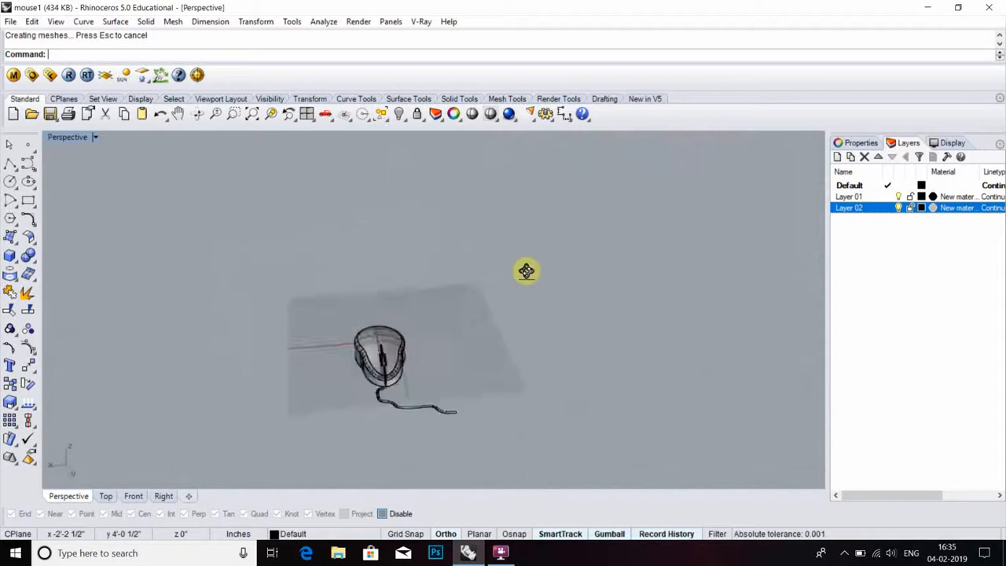
{"action": "left_click_drag", "start_coordinate": [526, 271], "coordinate": [577, 459]}
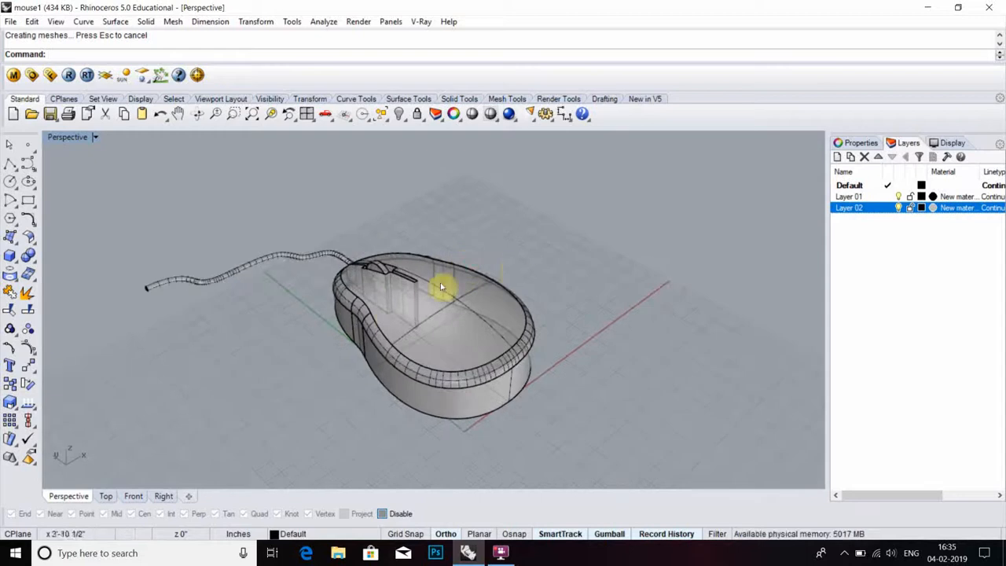
{"action": "mouse_move", "coordinate": [480, 298]}
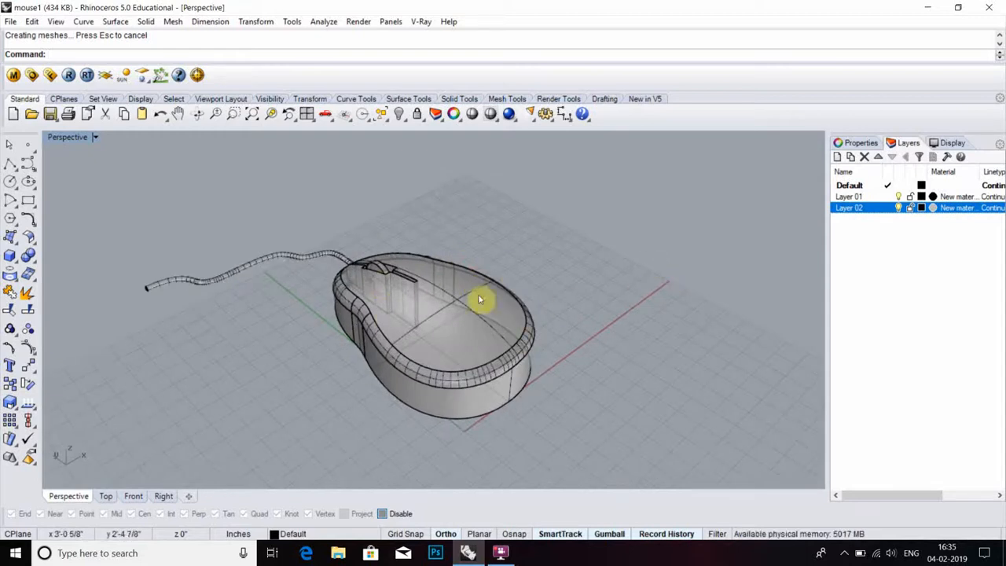
{"action": "left_click", "coordinate": [479, 300]}
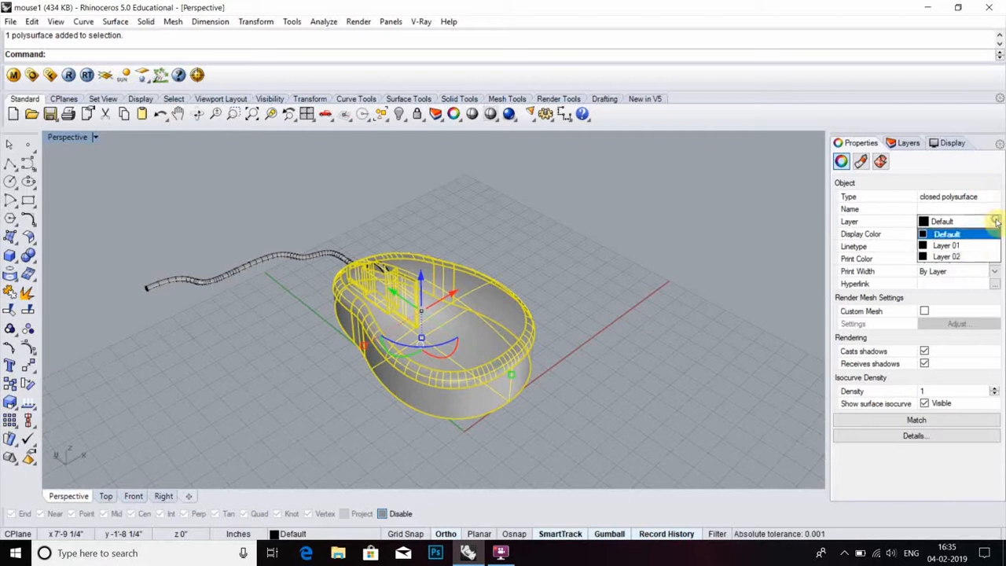
Assign the body to Layer 01, set the cable's layer, and put the scroll wheel on Layer 02
{"action": "left_click", "coordinate": [946, 245]}
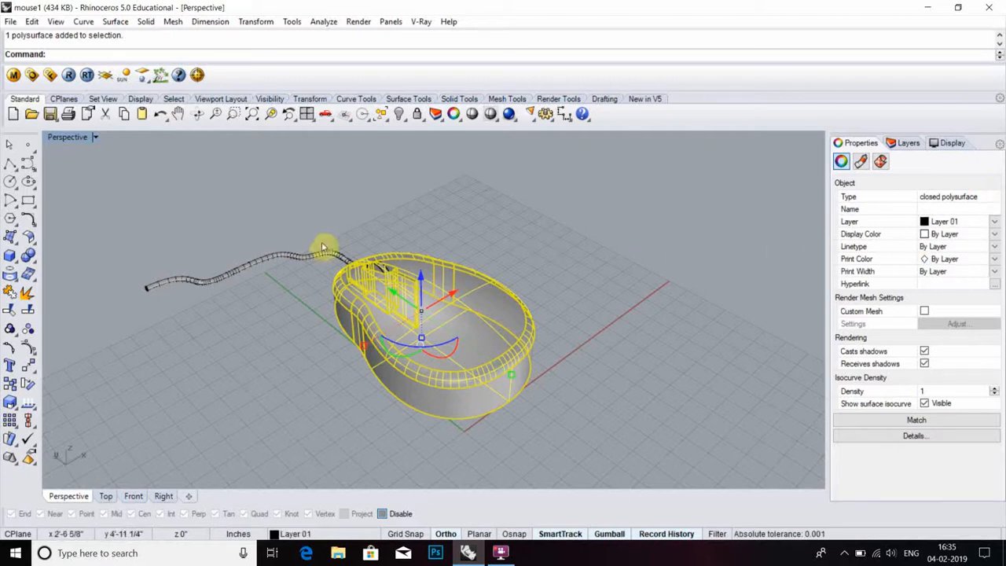
{"action": "left_click", "coordinate": [995, 221]}
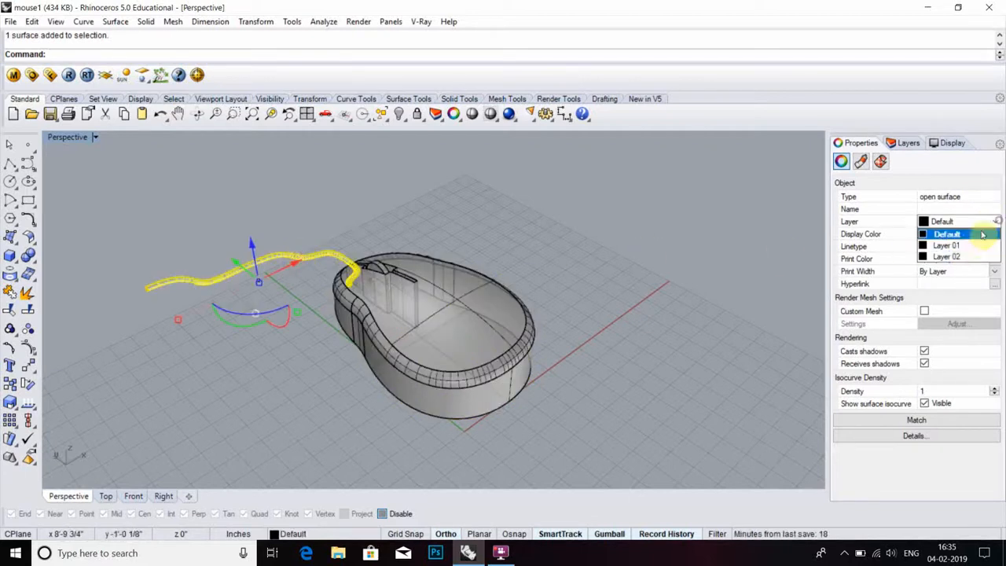
{"action": "left_click", "coordinate": [946, 245]}
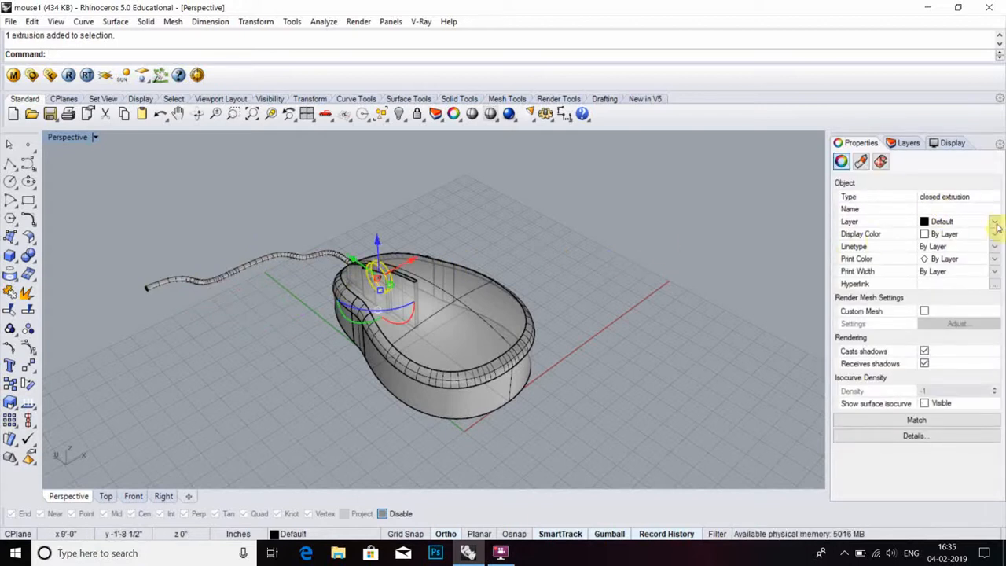
{"action": "left_click", "coordinate": [994, 221]}
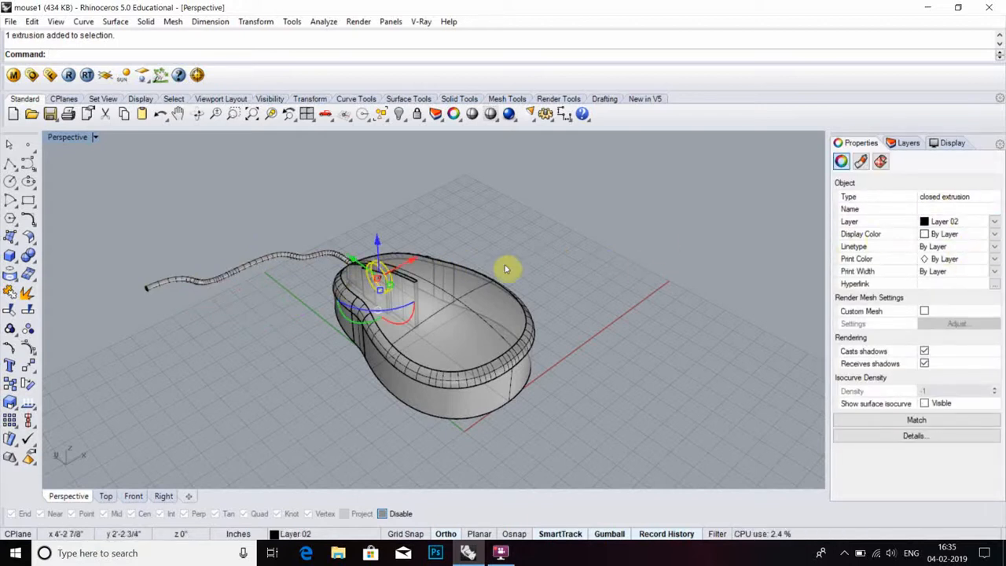
{"action": "left_click", "coordinate": [609, 267]}
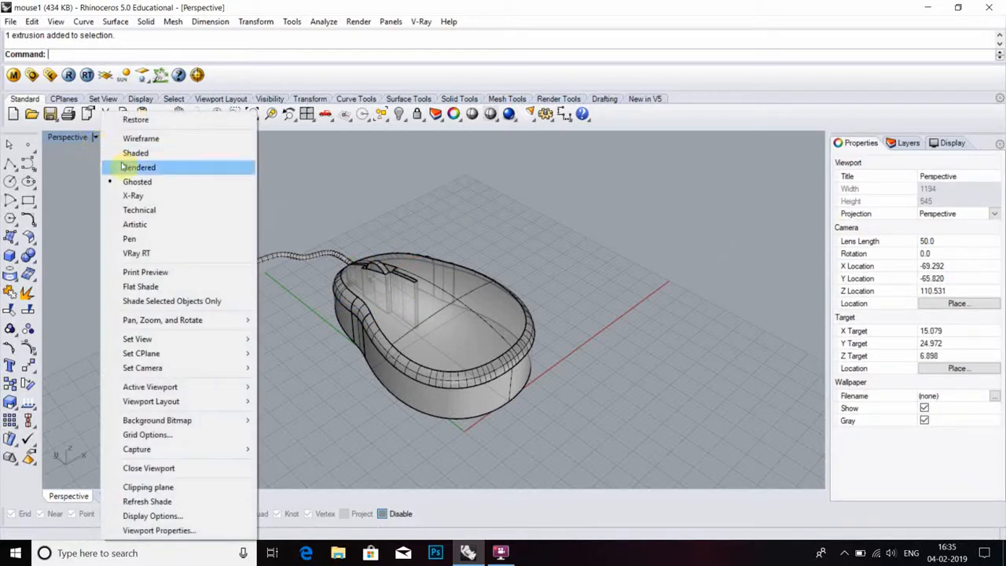
Switch the Perspective view to Rendered display, orbit the mouse, and show the layers list
{"action": "left_click", "coordinate": [138, 166]}
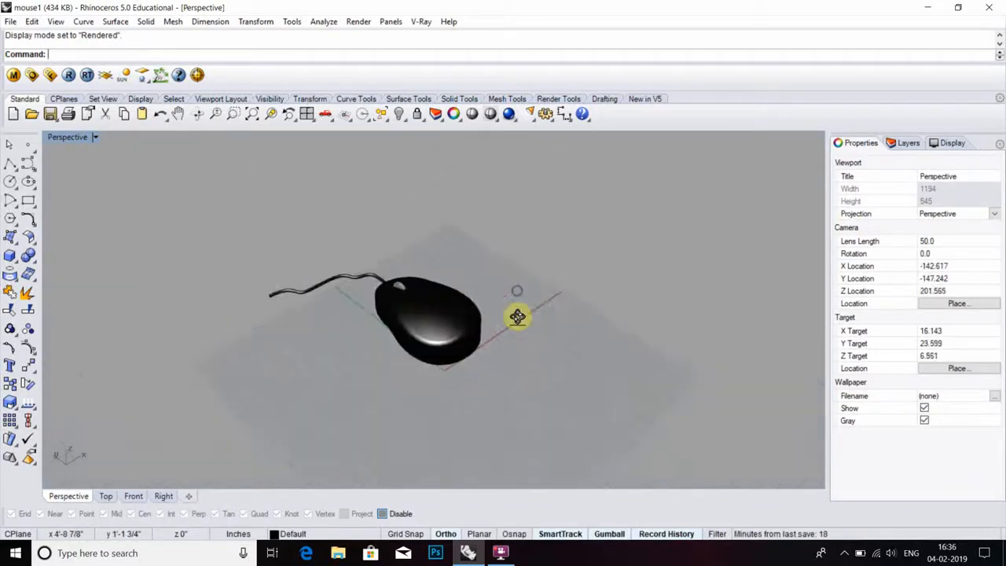
{"action": "left_click_drag", "start_coordinate": [517, 316], "coordinate": [432, 322]}
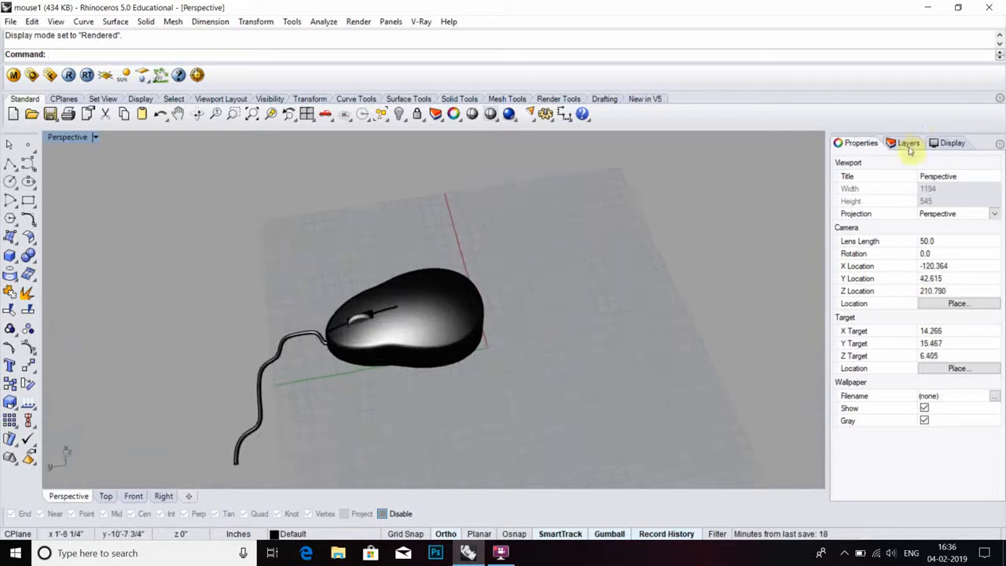
{"action": "left_click", "coordinate": [909, 142]}
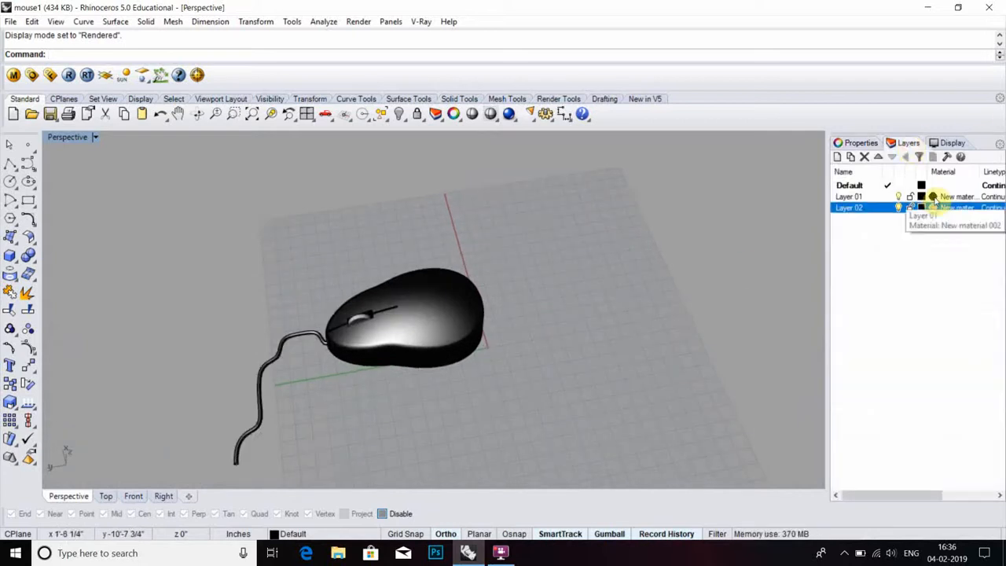
Give Layer 01 a black material and accept Layer 02's grey, glossier material
{"action": "left_click", "coordinate": [933, 207]}
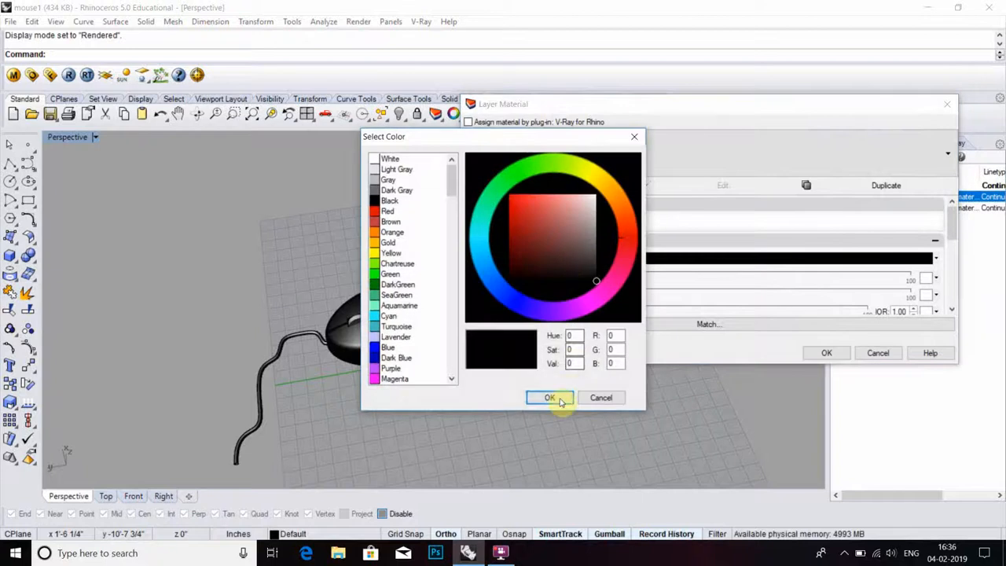
{"action": "left_click", "coordinate": [549, 397]}
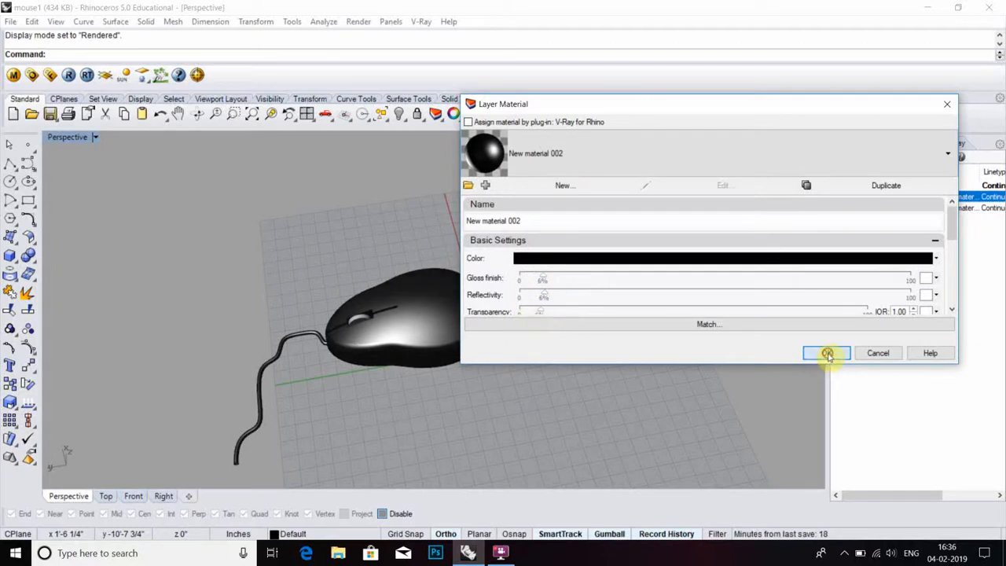
{"action": "left_click", "coordinate": [826, 353]}
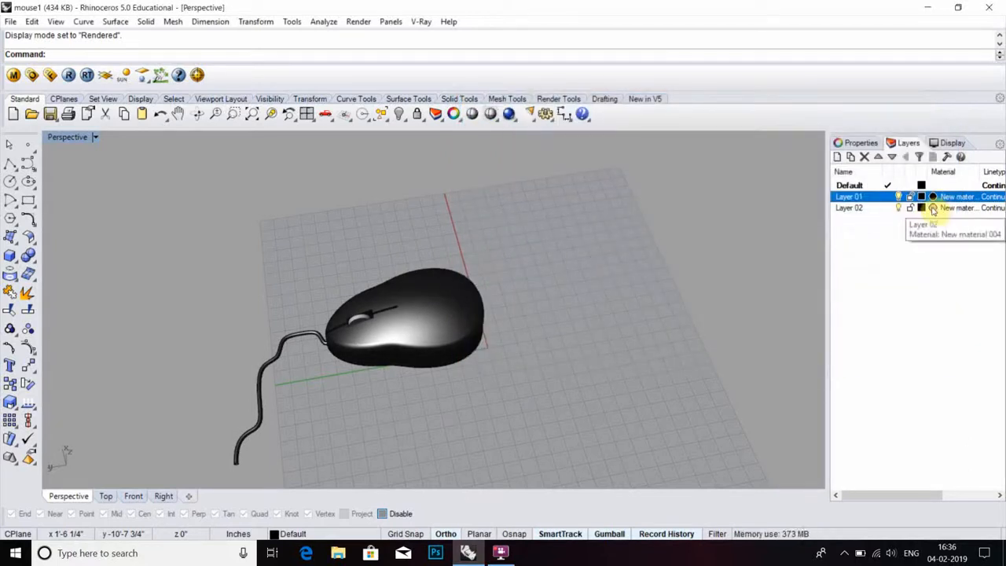
{"action": "left_click", "coordinate": [922, 196]}
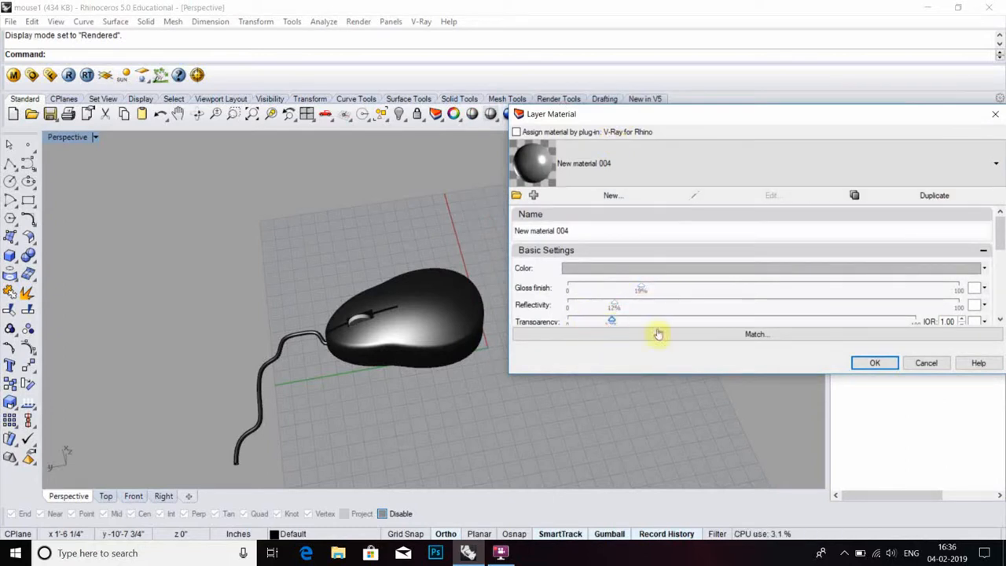
{"action": "left_click", "coordinate": [874, 362]}
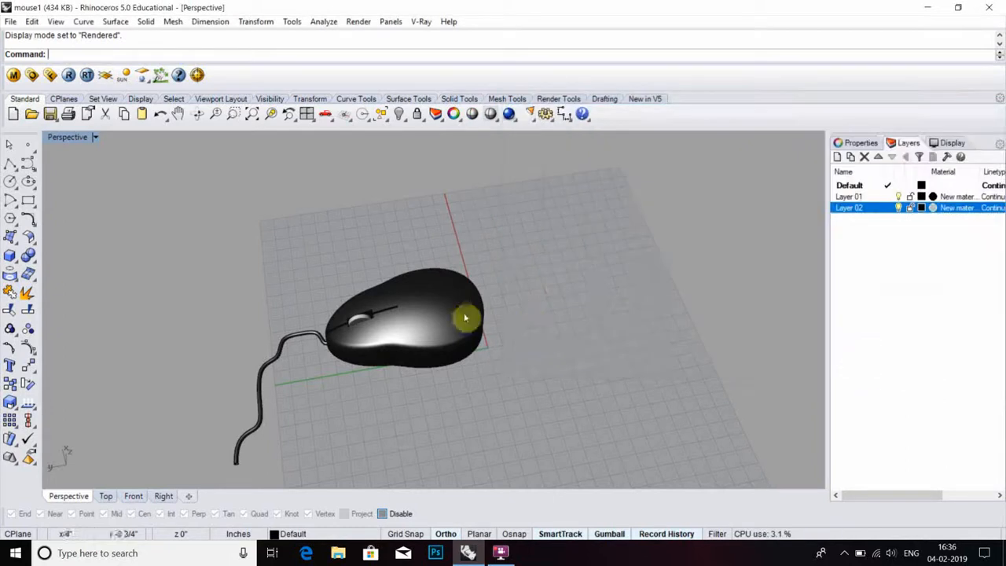
{"action": "left_click_drag", "start_coordinate": [463, 317], "coordinate": [354, 283]}
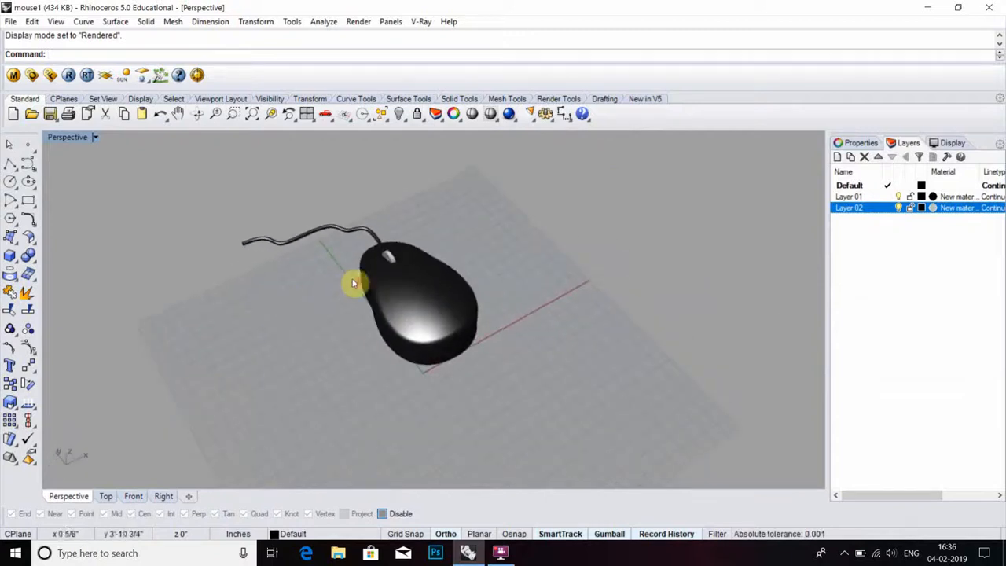
{"action": "left_click_drag", "start_coordinate": [354, 283], "coordinate": [448, 269]}
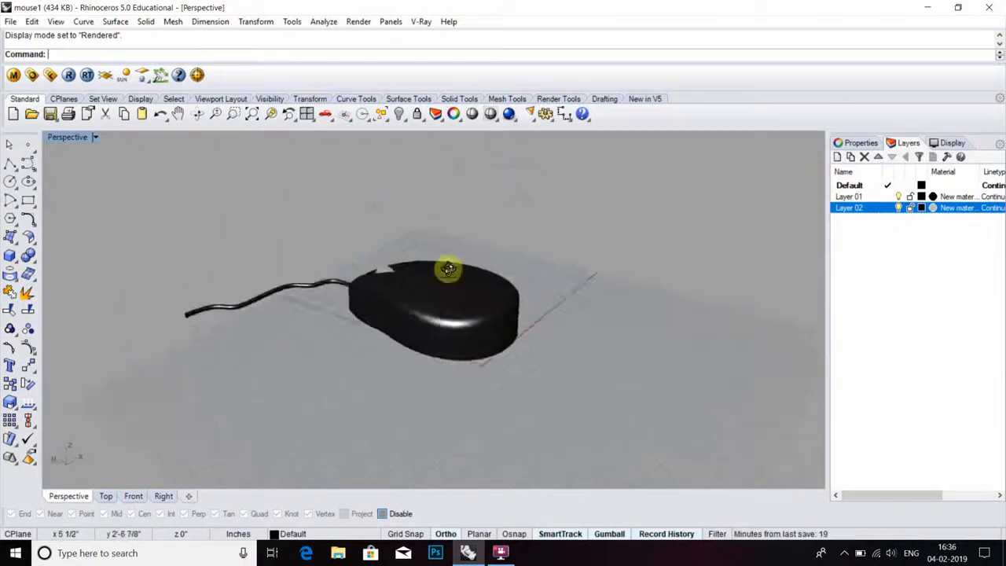
{"action": "left_click_drag", "start_coordinate": [449, 270], "coordinate": [449, 328]}
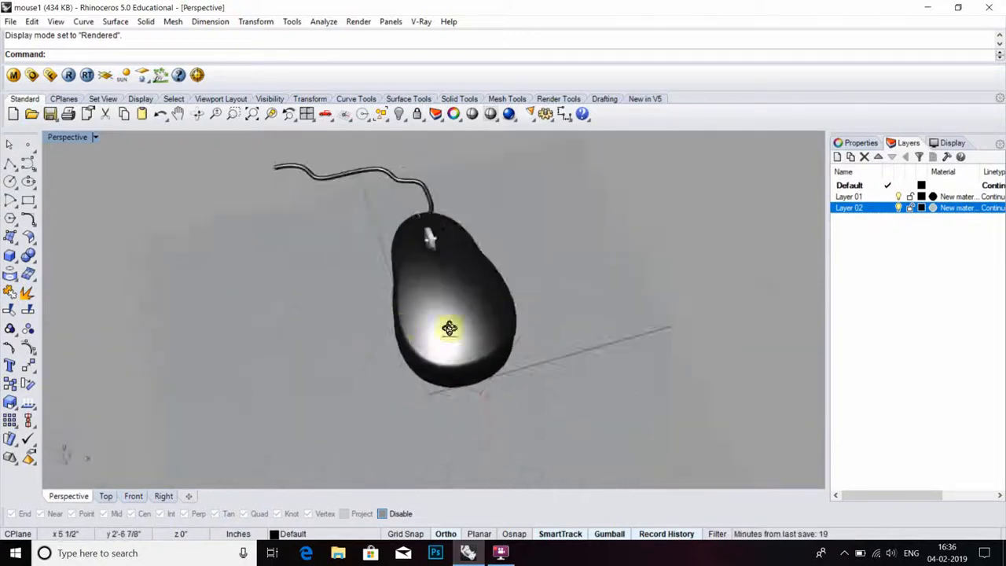